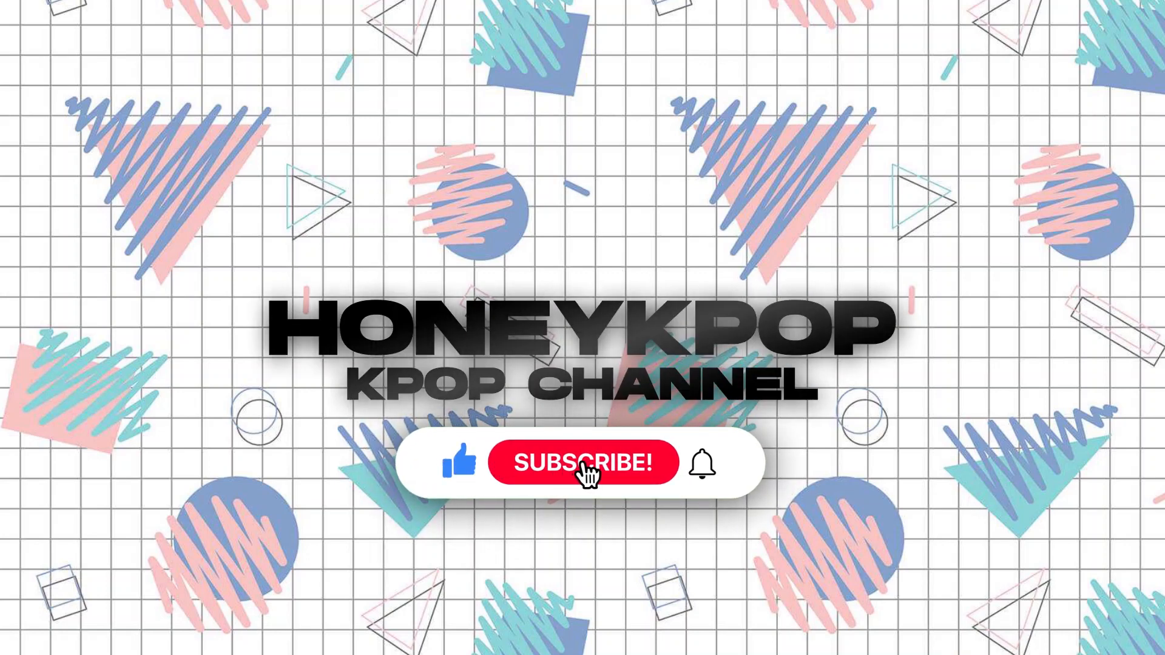
- Name the new document Thumbnail and set its size to 1920 × 1080 pixels
left_click(583, 463)
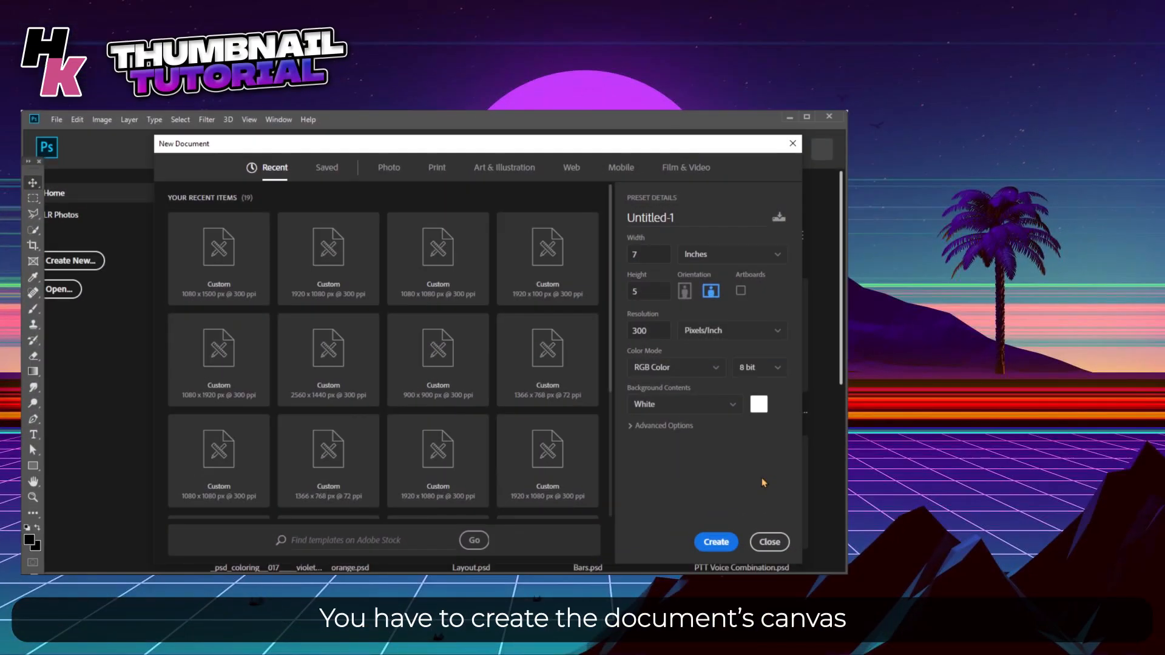
left_click(650, 217)
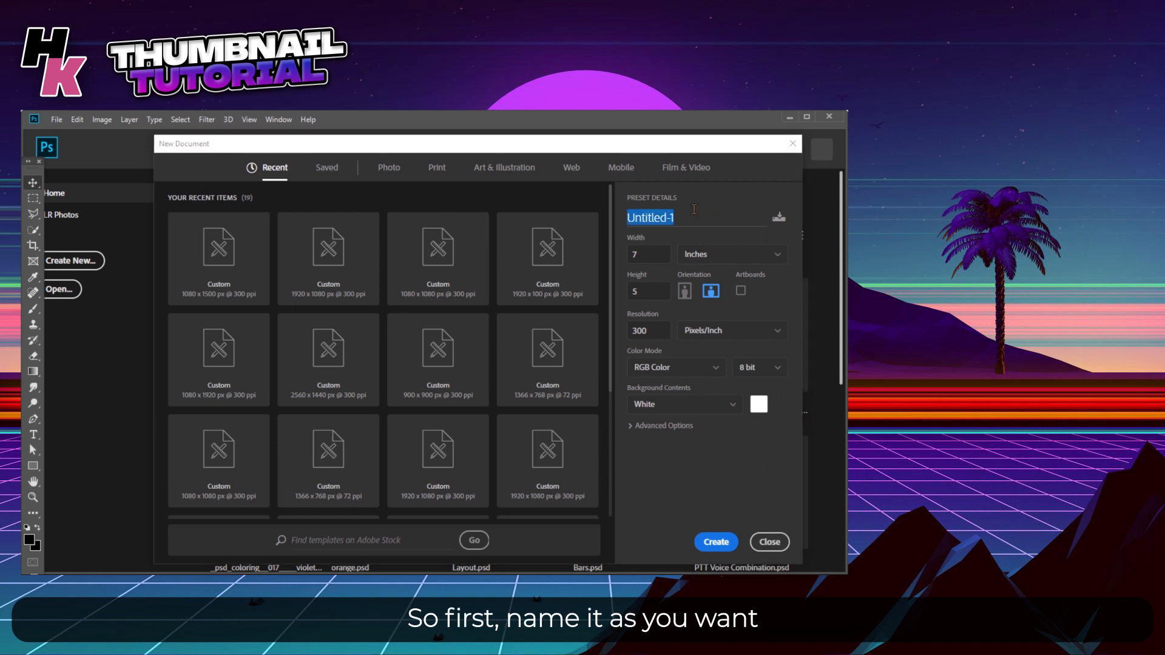
type("Thumbnail")
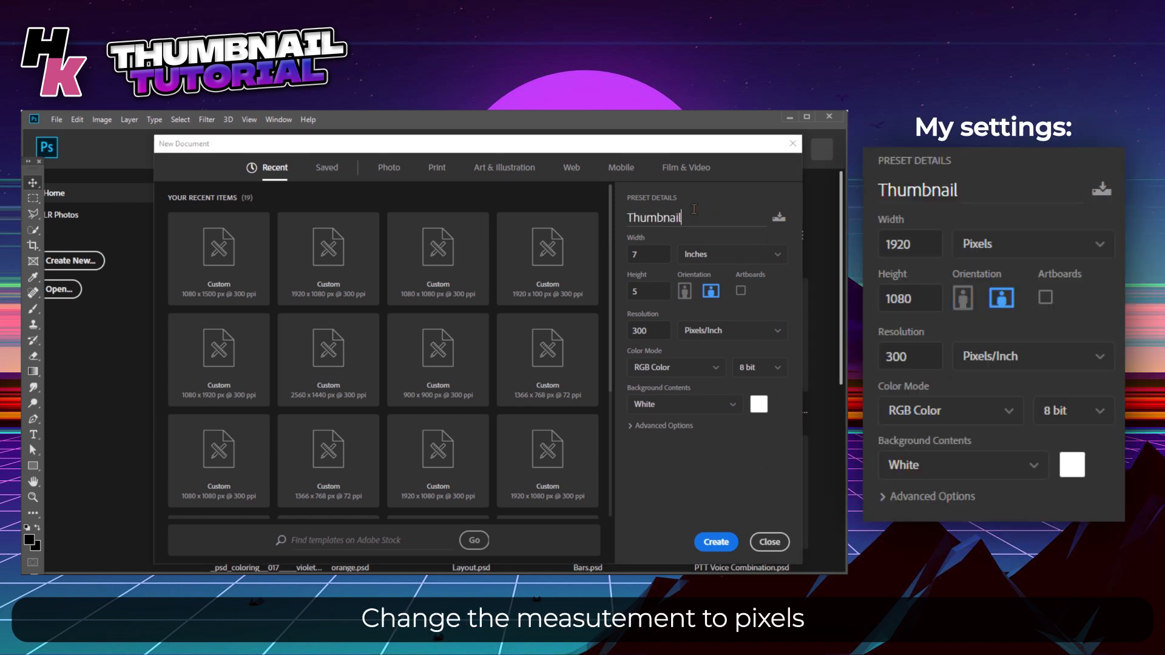
left_click(730, 254)
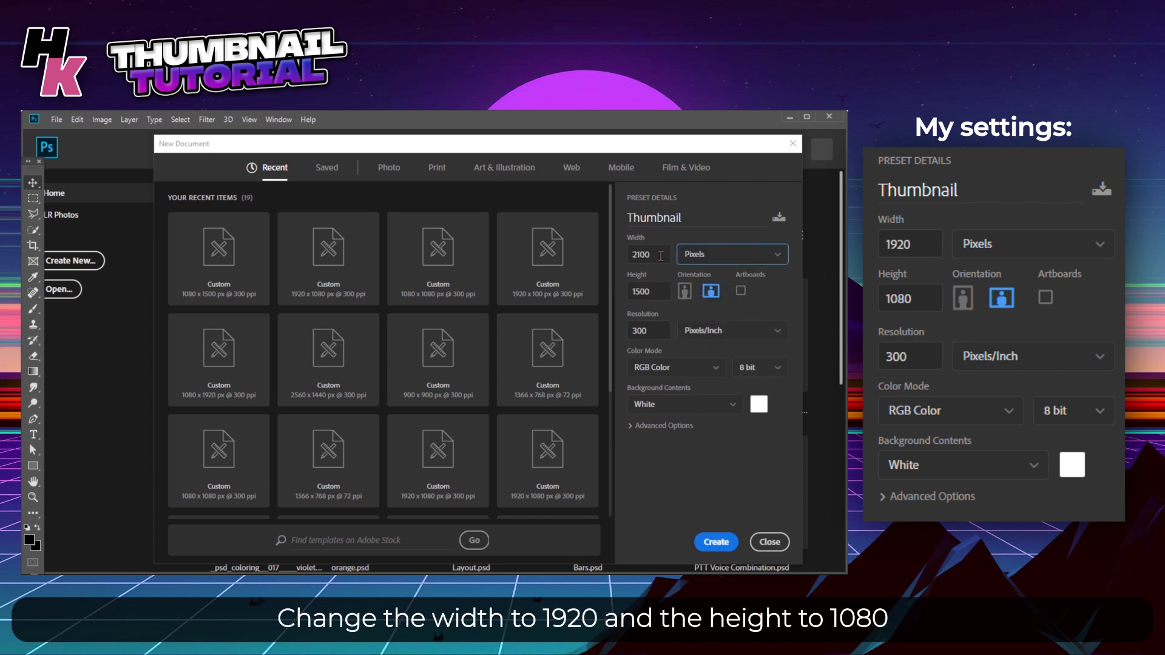
type("1920")
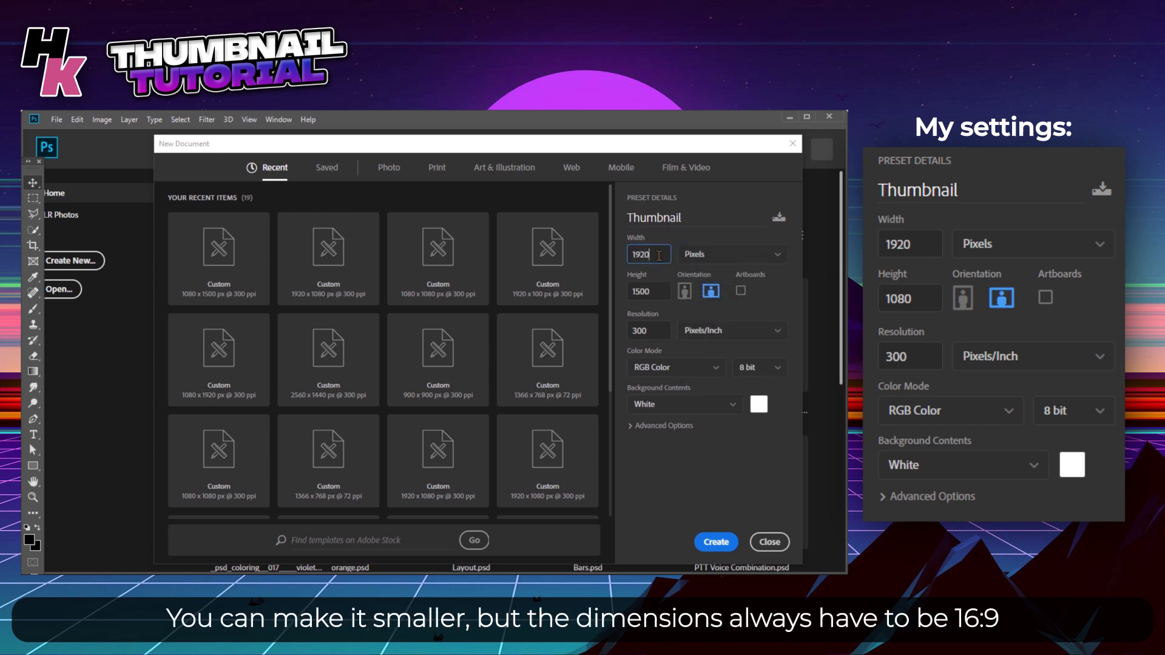
left_click(646, 291)
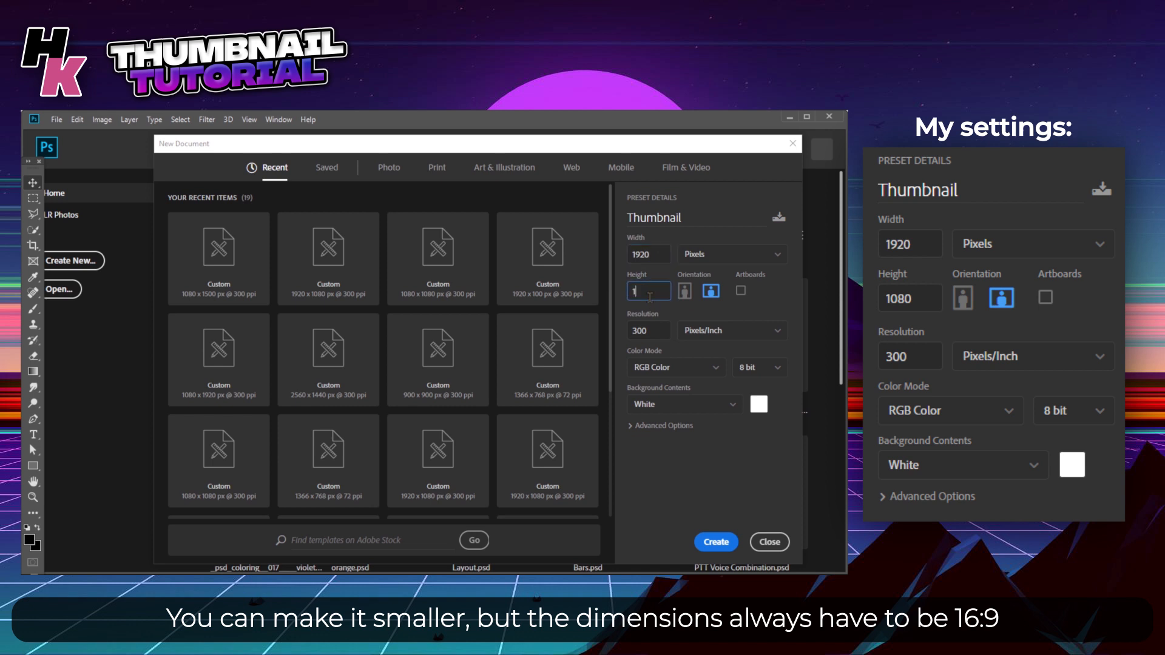
type("1080")
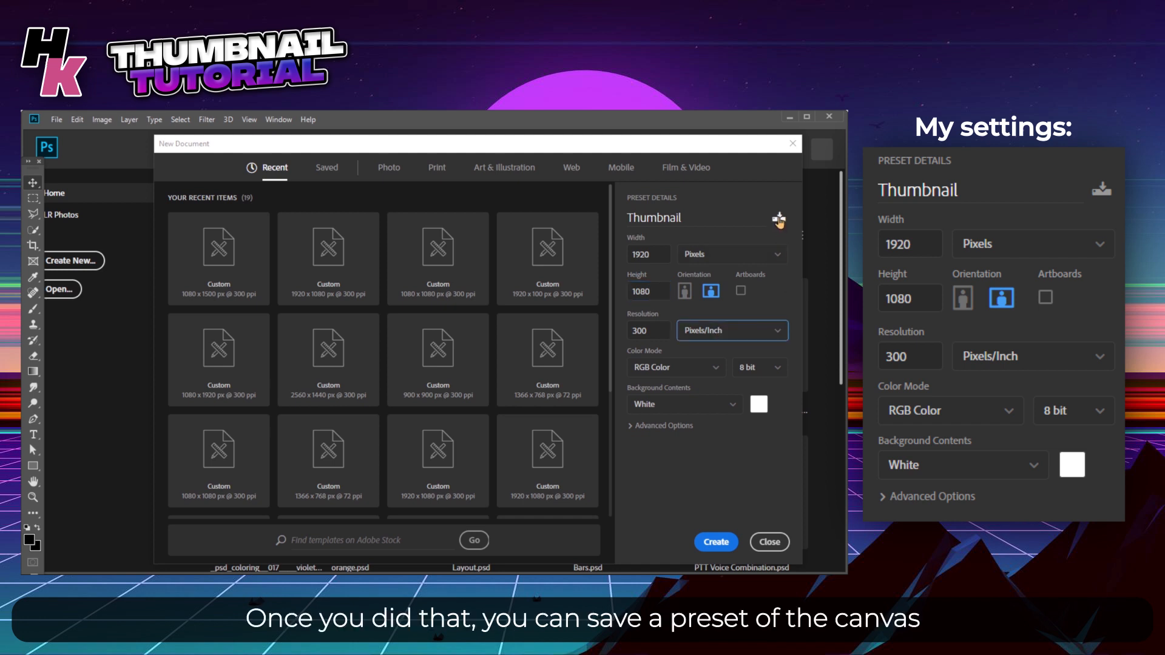
- Save these document settings as a preset and create the Thumbnail canvas
left_click(779, 218)
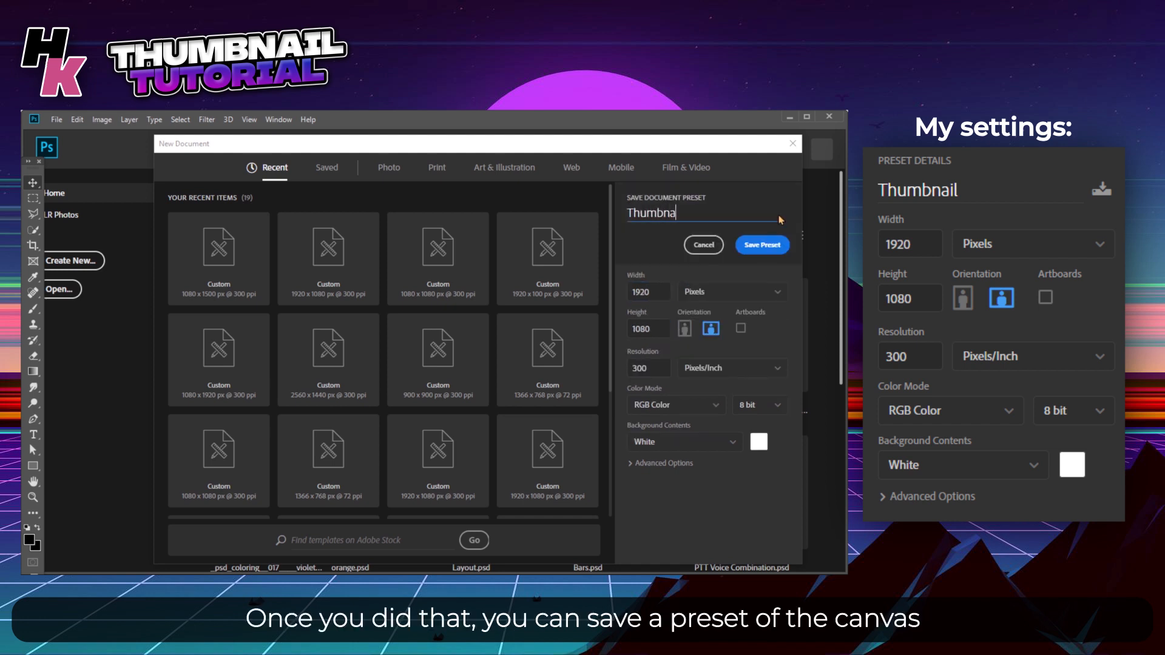
left_click(761, 245)
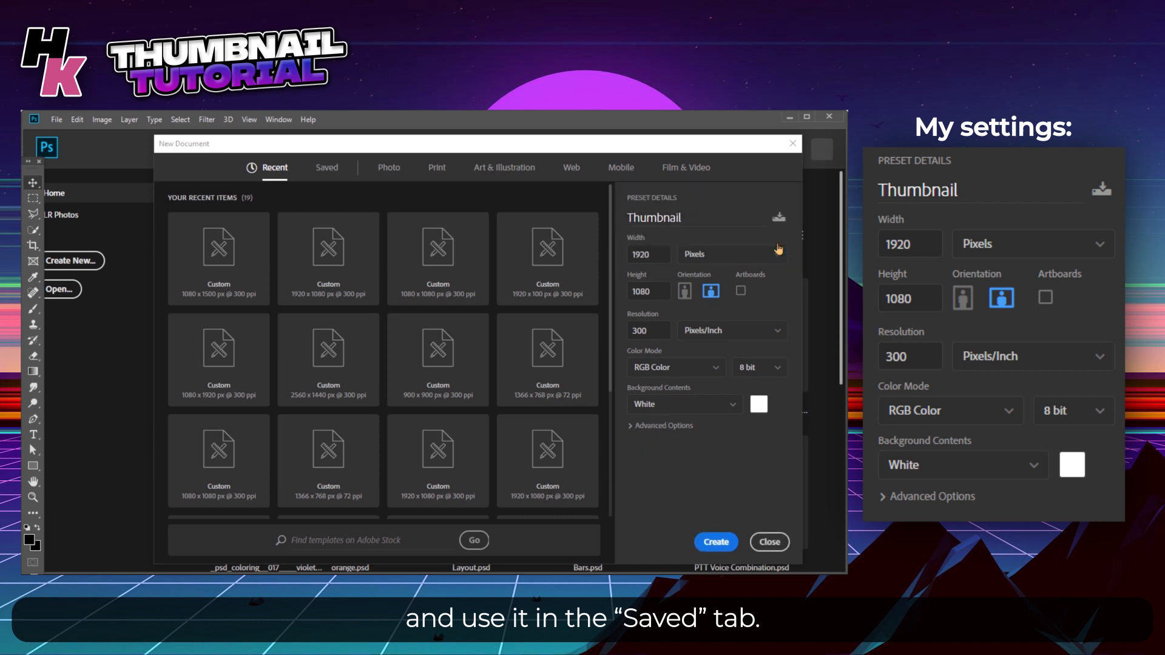
left_click(715, 542)
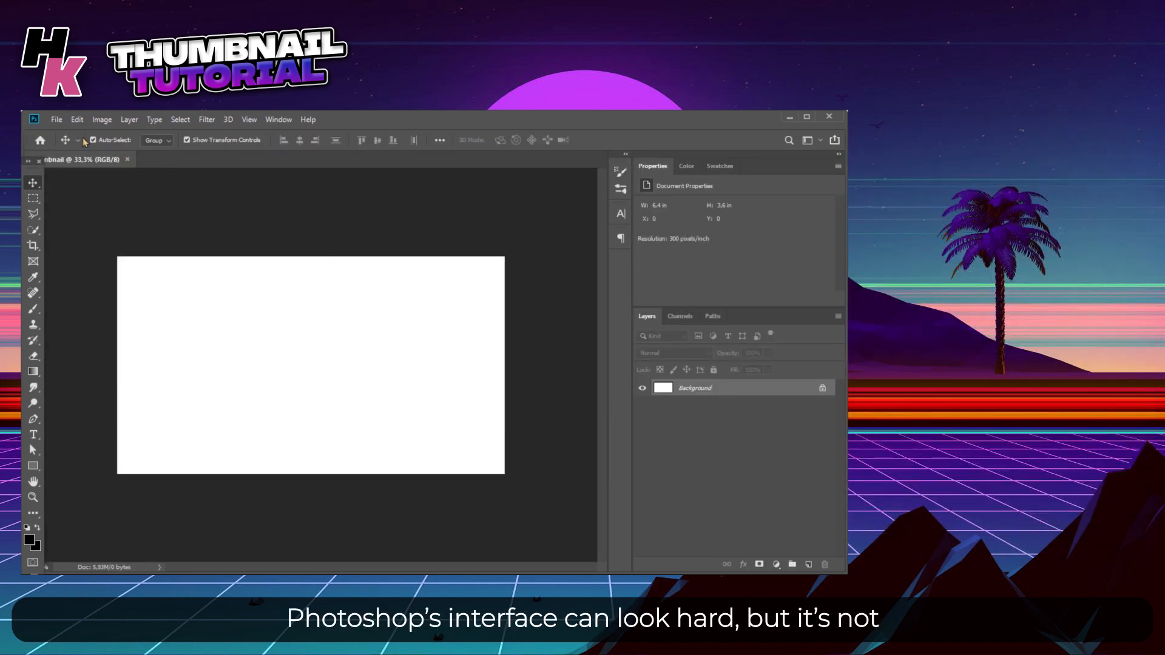
- Place the portrait photo and scale it up so the person fills the right side
left_click(56, 120)
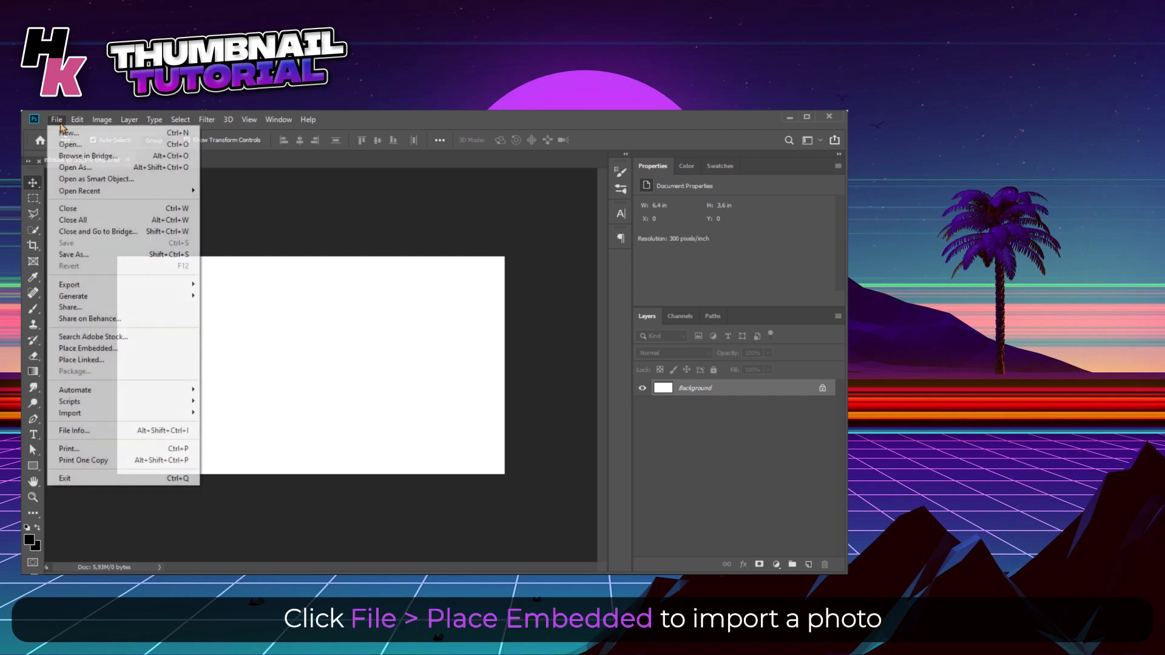
mouse_move(87, 348)
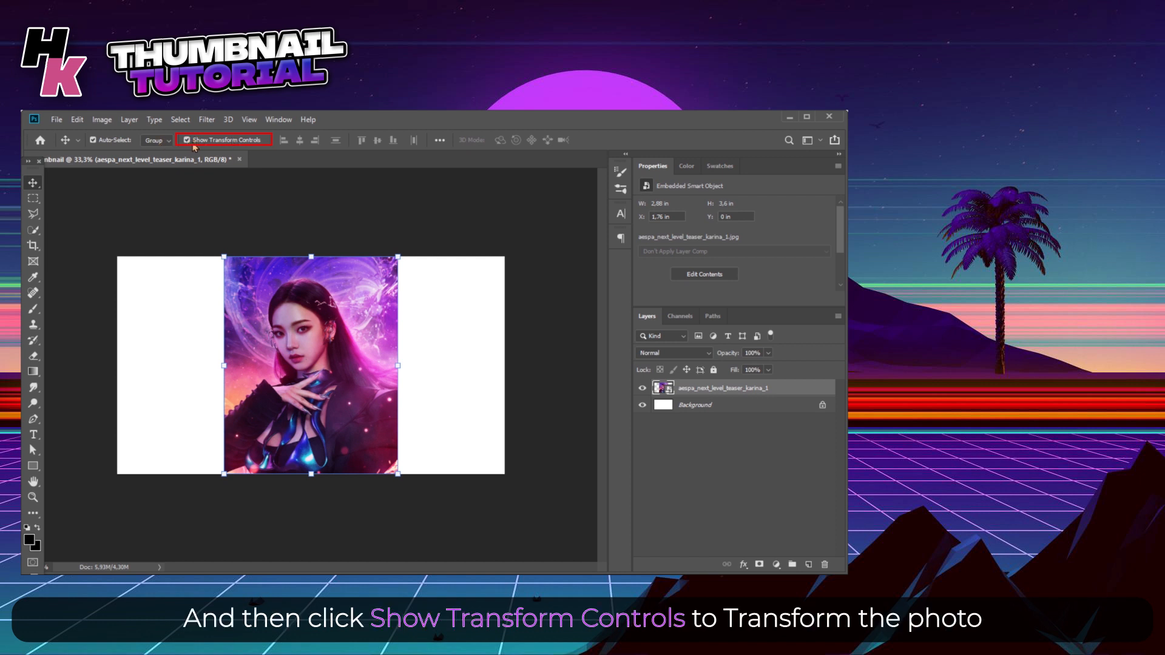
left_click_drag(405, 368, 431, 368)
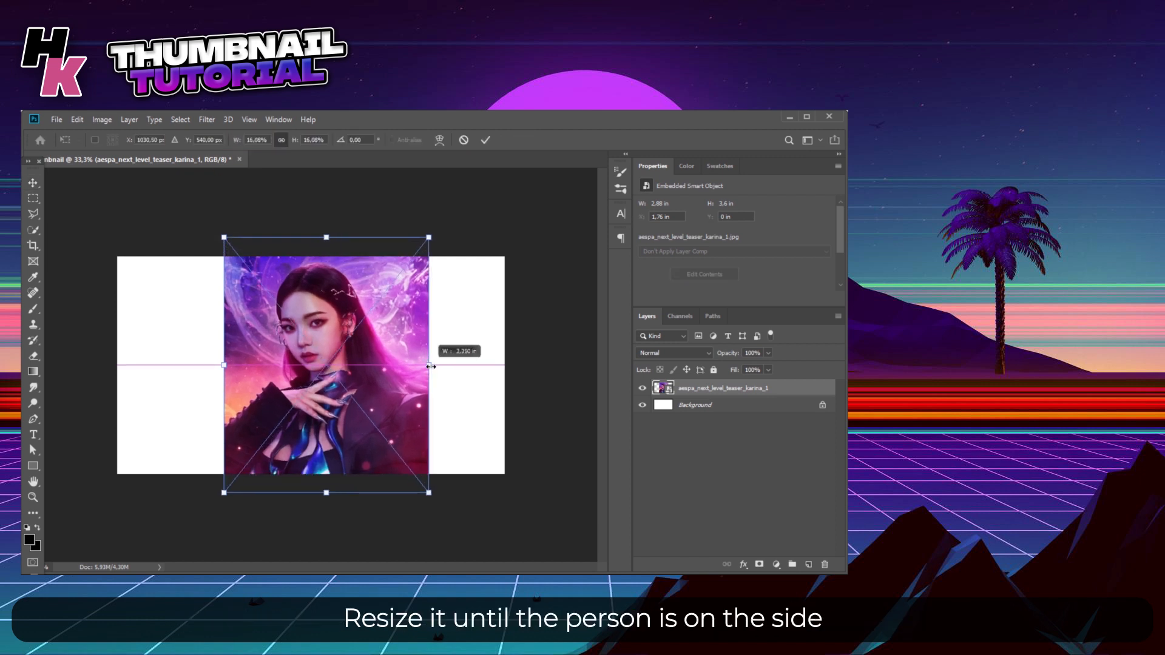
left_click_drag(430, 365, 548, 365)
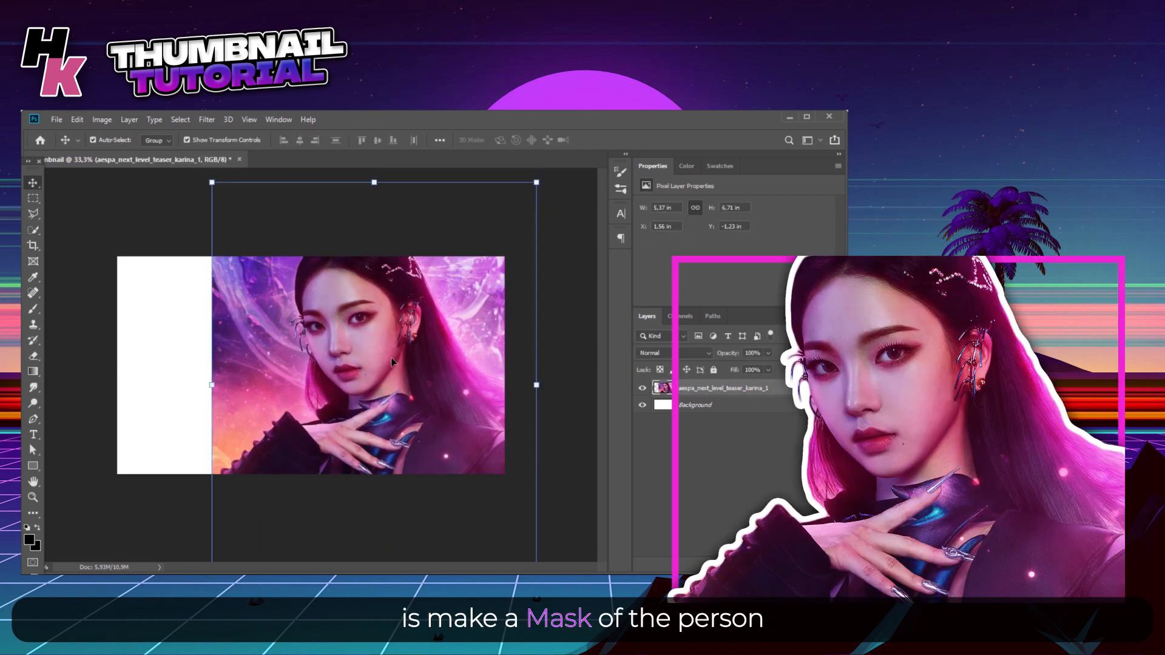
- Paint a Quick Selection over the person, refining around her hair
left_click(32, 229)
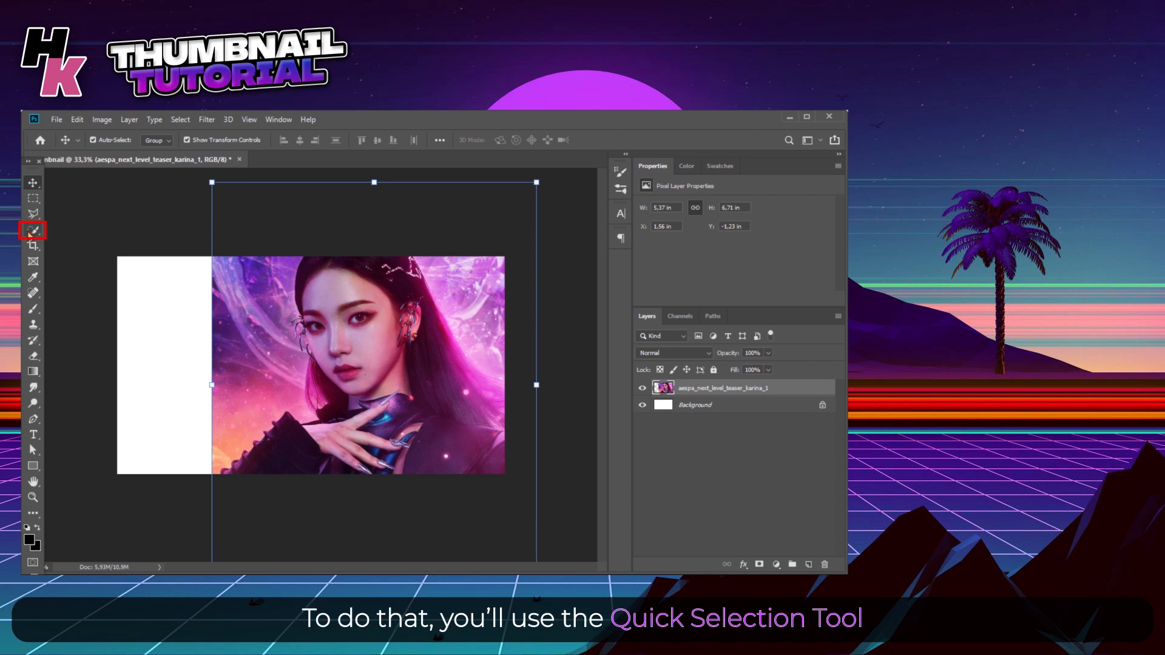
mouse_move(33, 229)
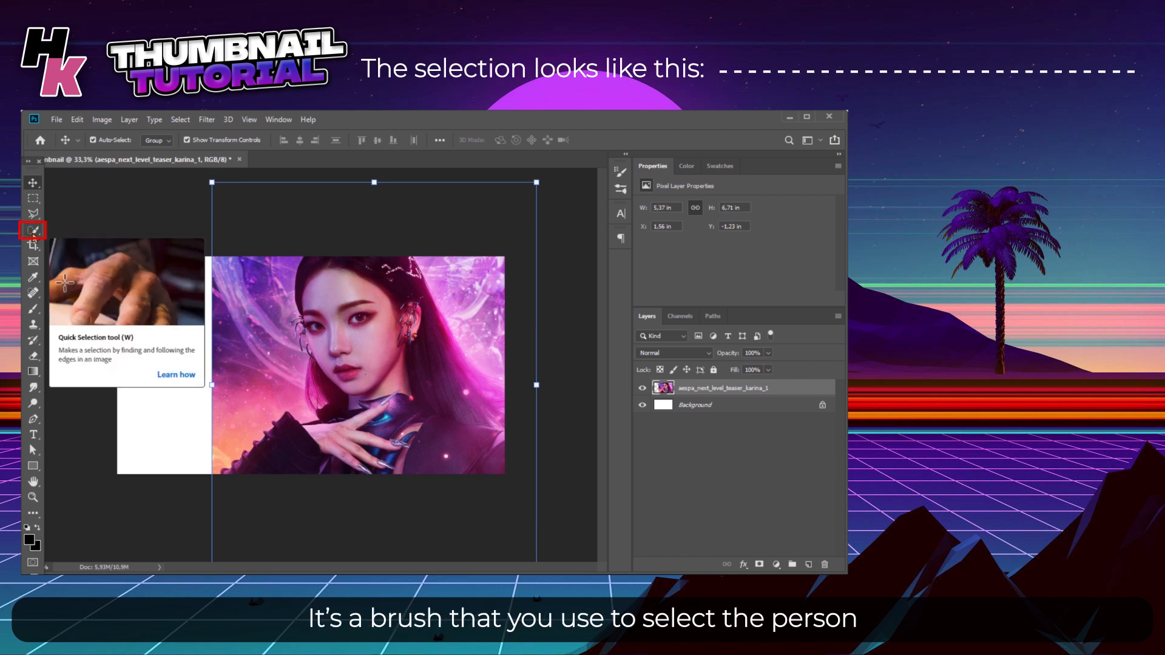
left_click(33, 229)
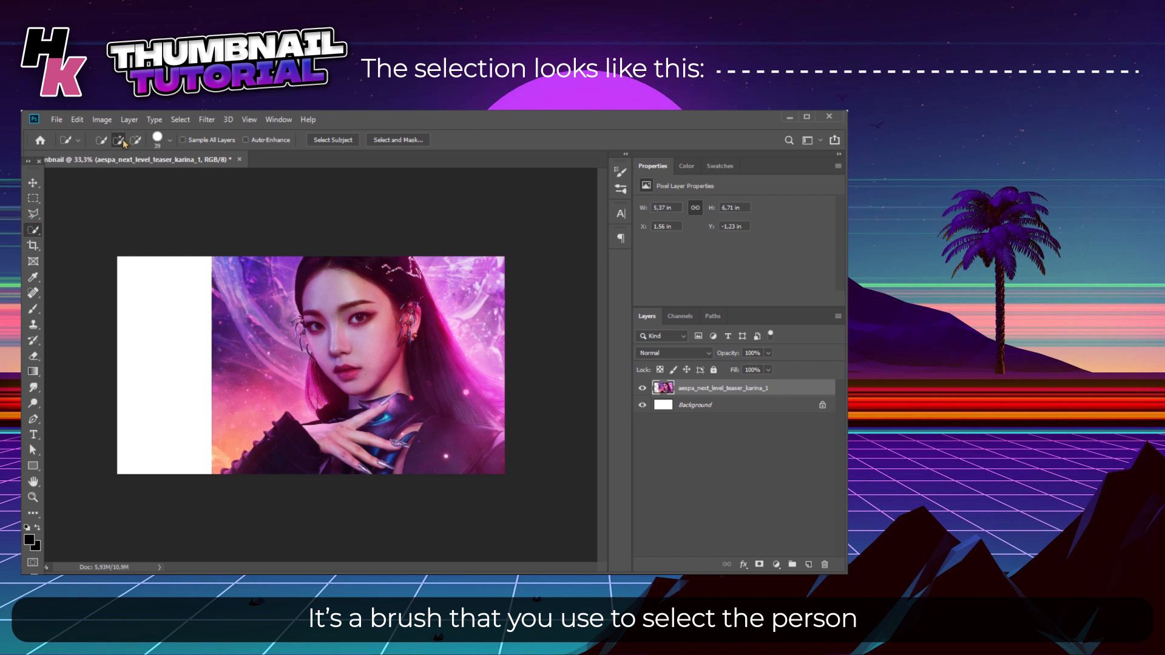
left_click(166, 139)
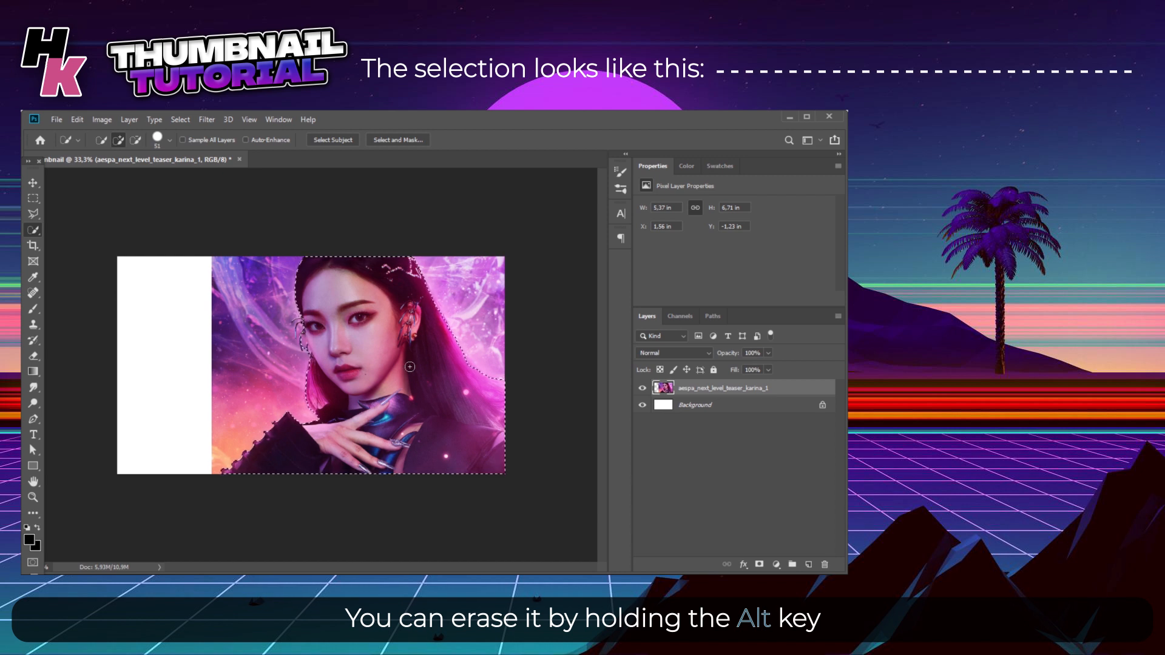
left_click(156, 139)
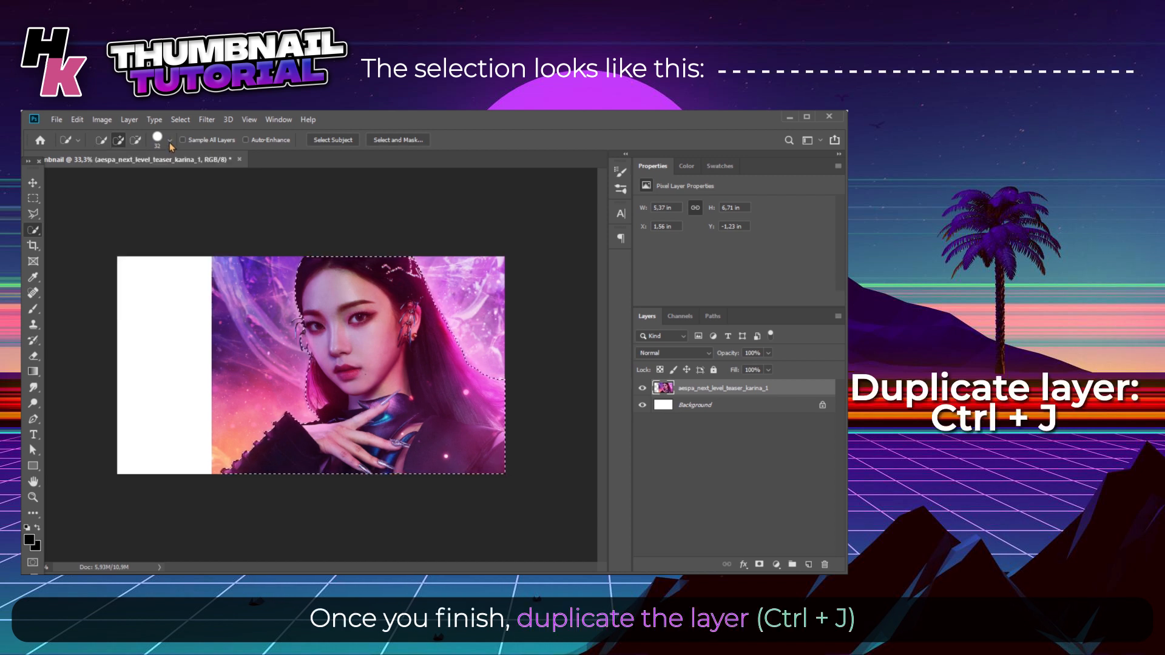
- Test the cutout with Ctrl+J, zoom out, then undo back to the selection
key("ctrl+j")
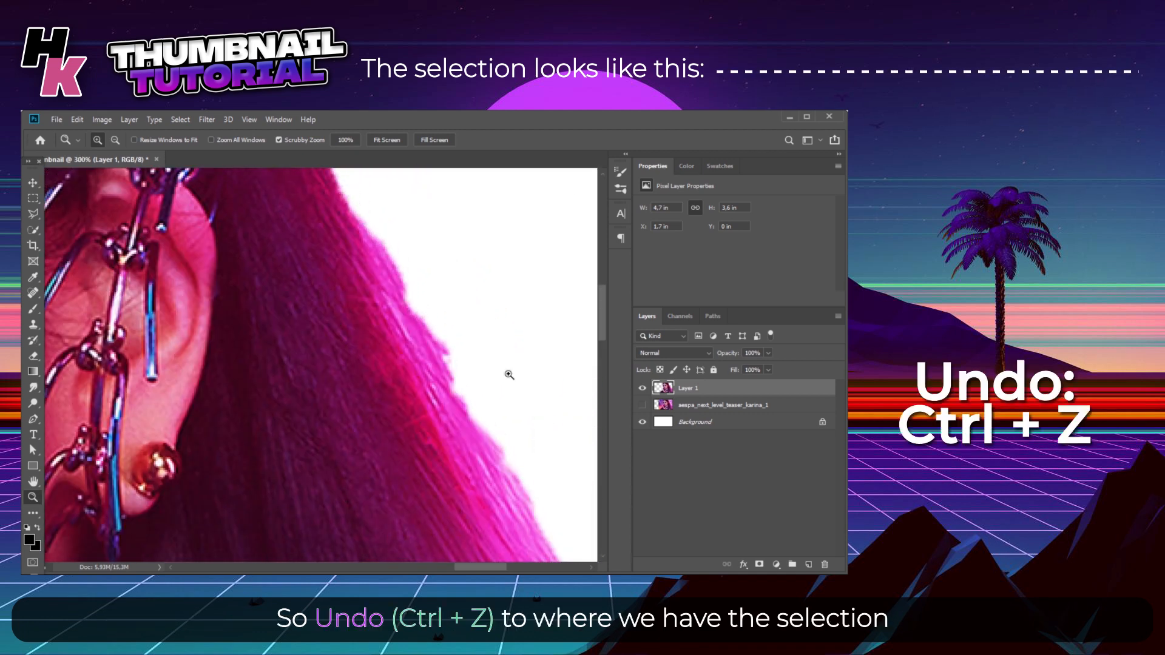
left_click(387, 140)
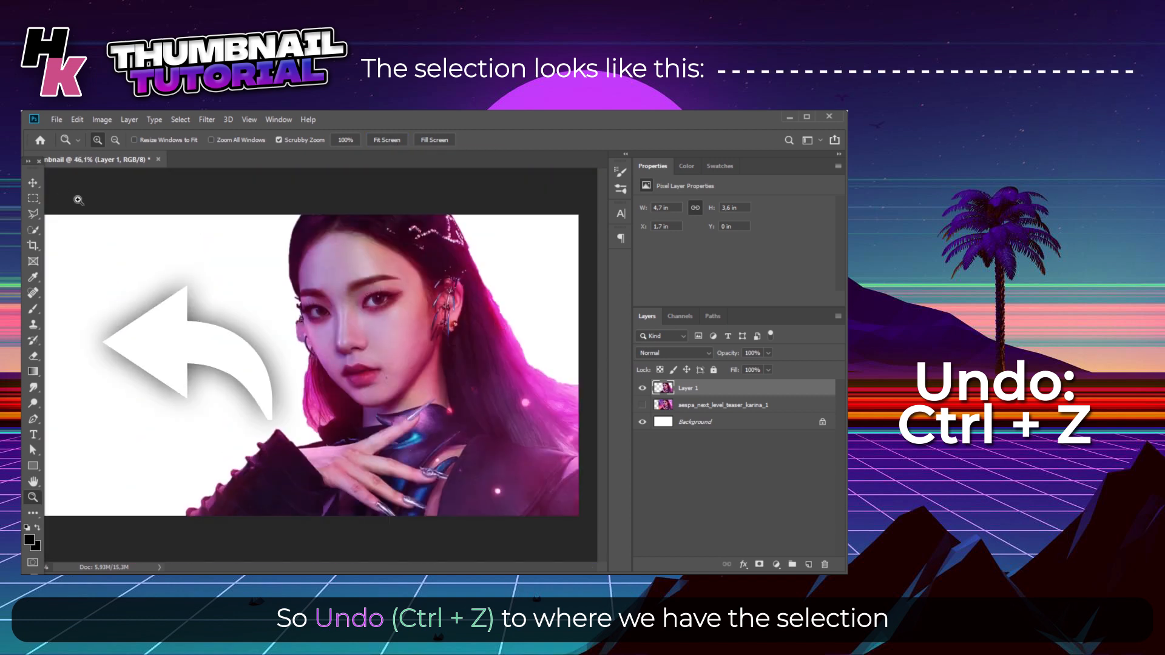
left_click(32, 183)
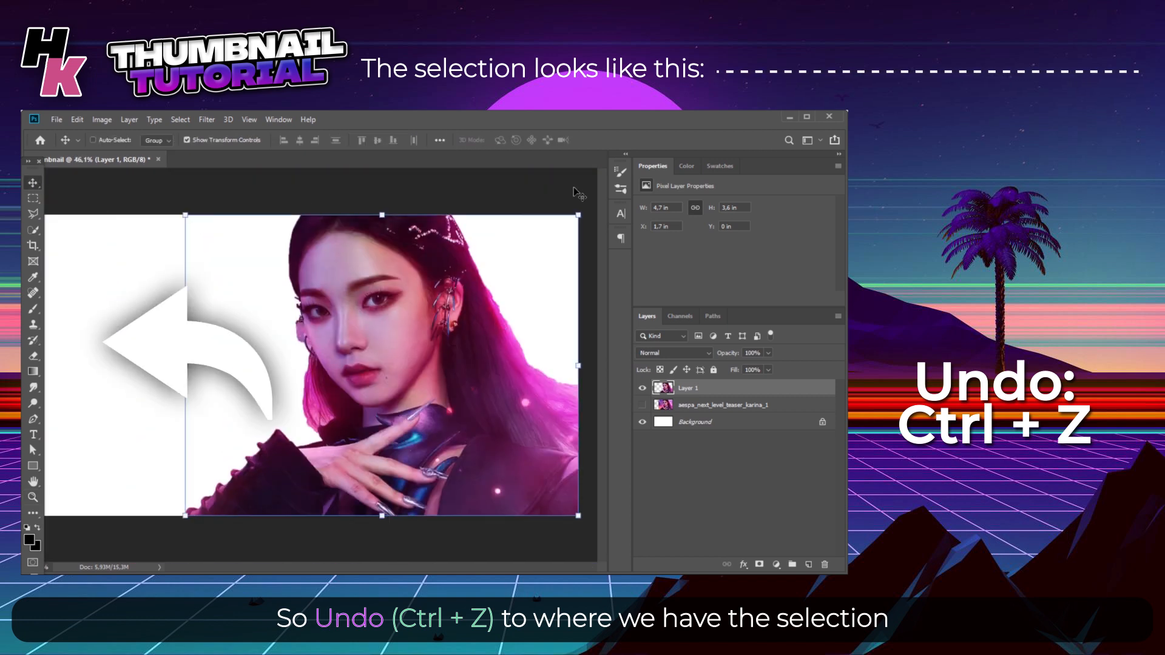
key("ctrl+z")
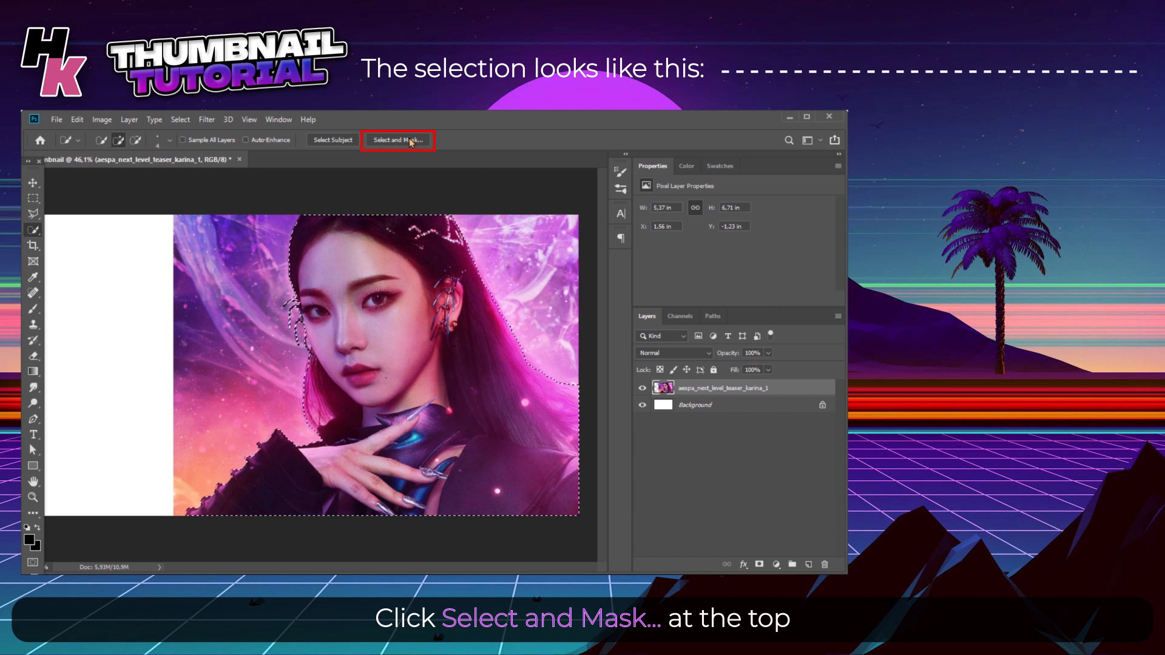
- In Select and Mask, raise Smooth to 100 and apply the refined selection
left_click(397, 139)
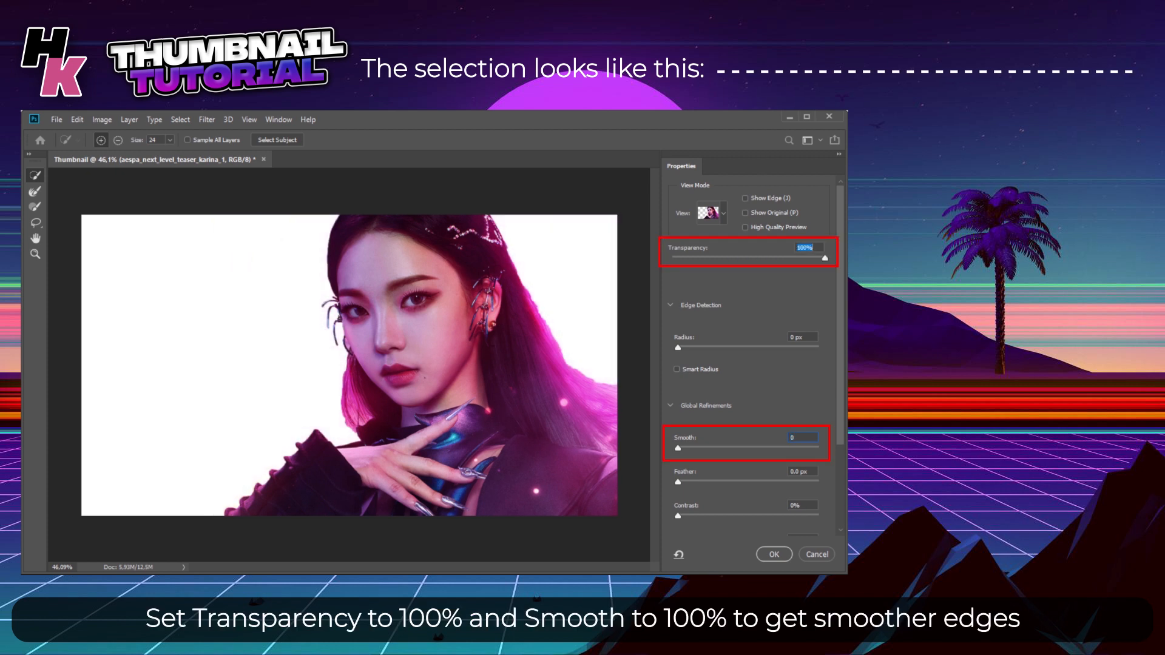
left_click_drag(676, 447, 688, 447)
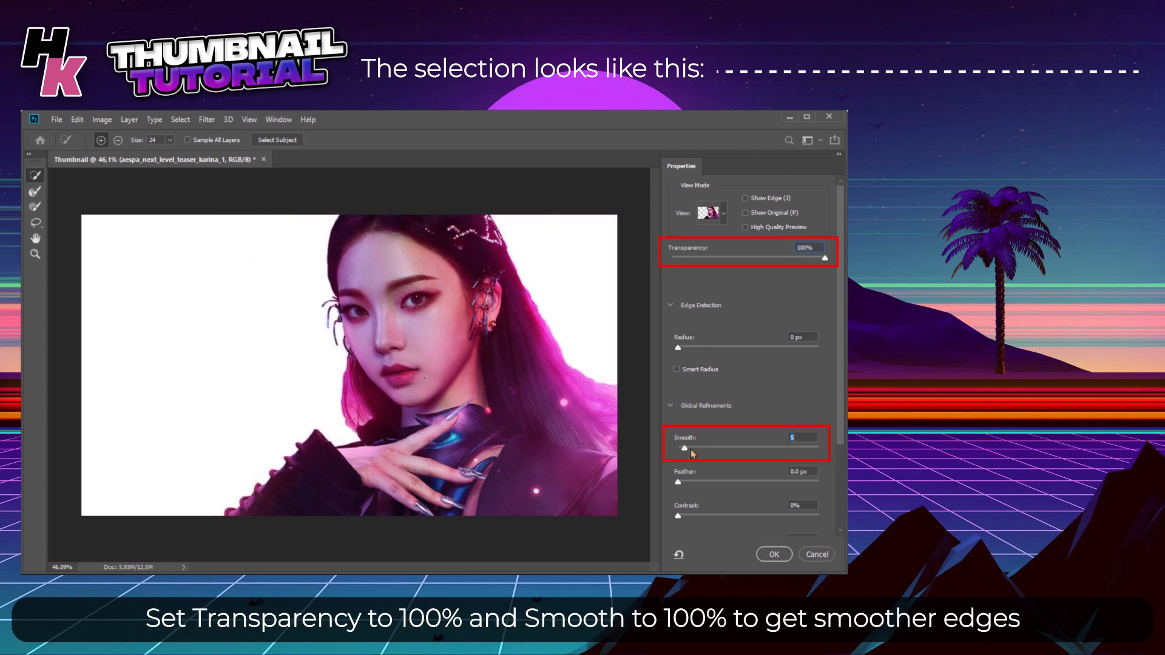
left_click_drag(685, 447, 815, 448)
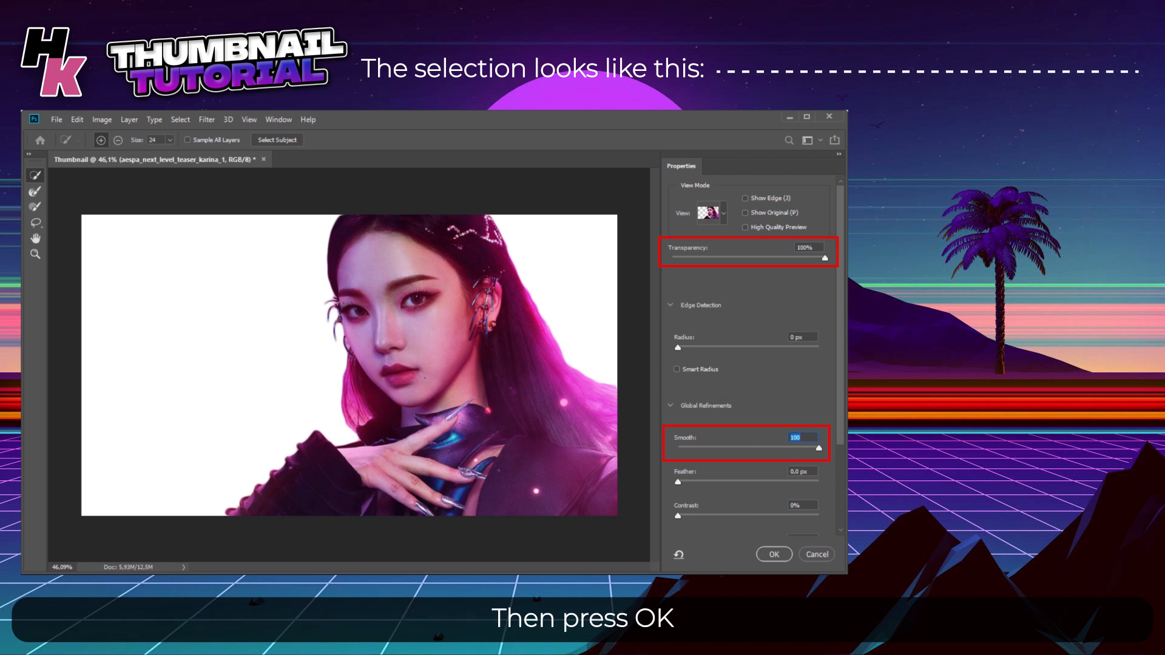
left_click(774, 554)
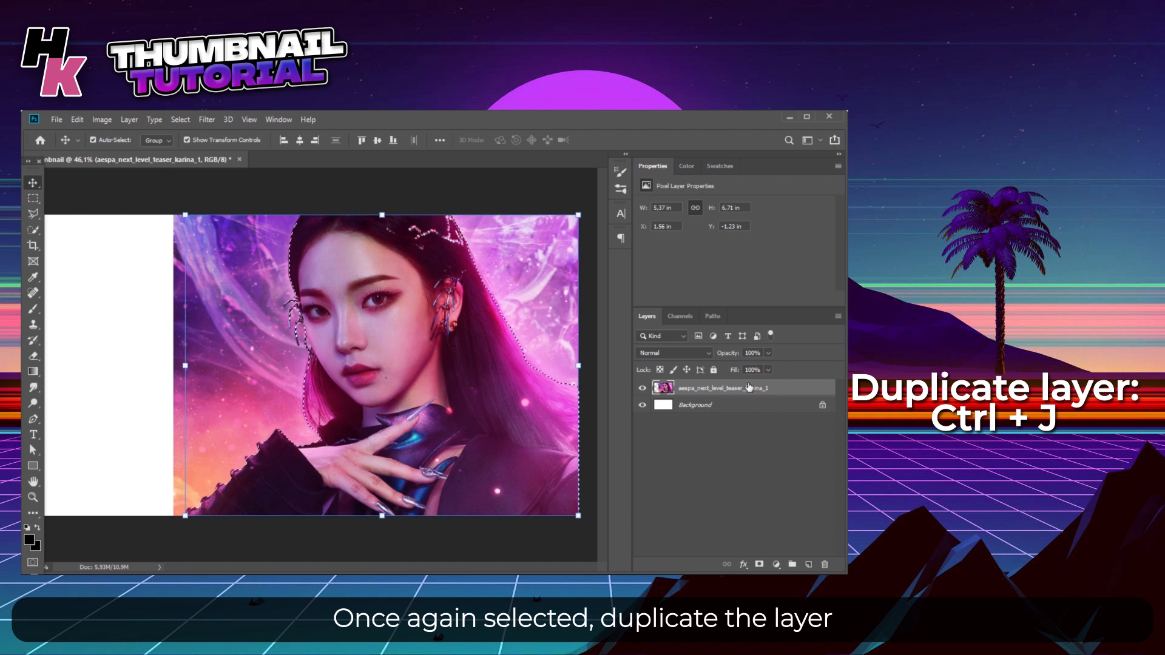
- Copy the person onto her own layer and give it a white outside stroke (~18 px)
key("ctrl+j")
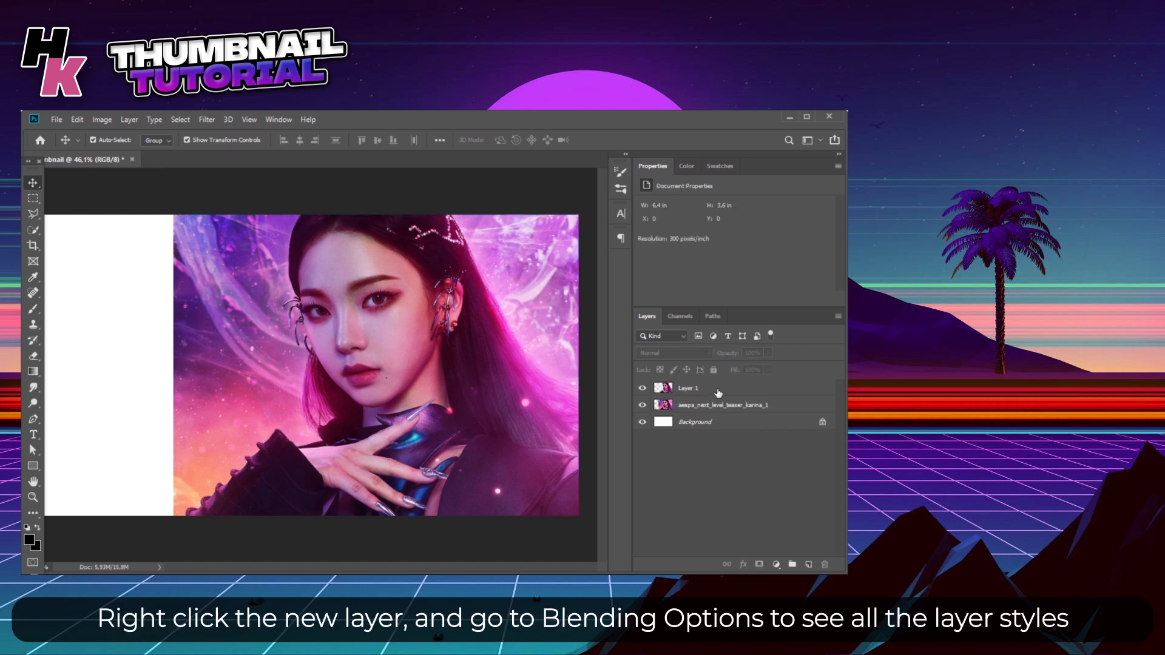
left_click(688, 387)
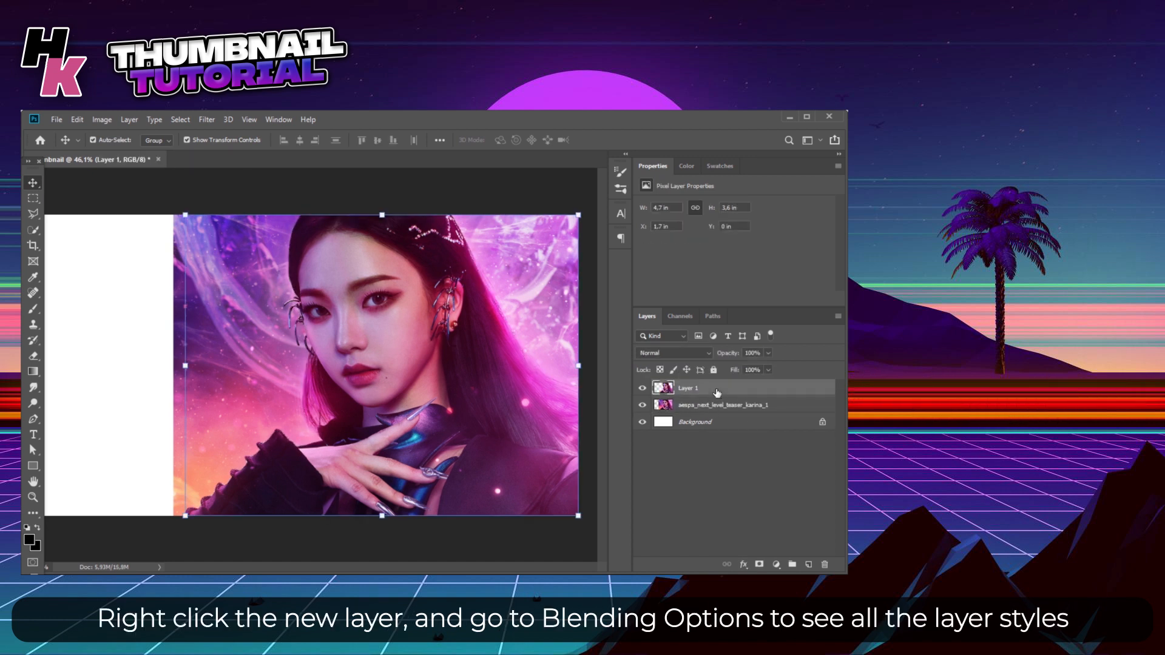
right_click(688, 387)
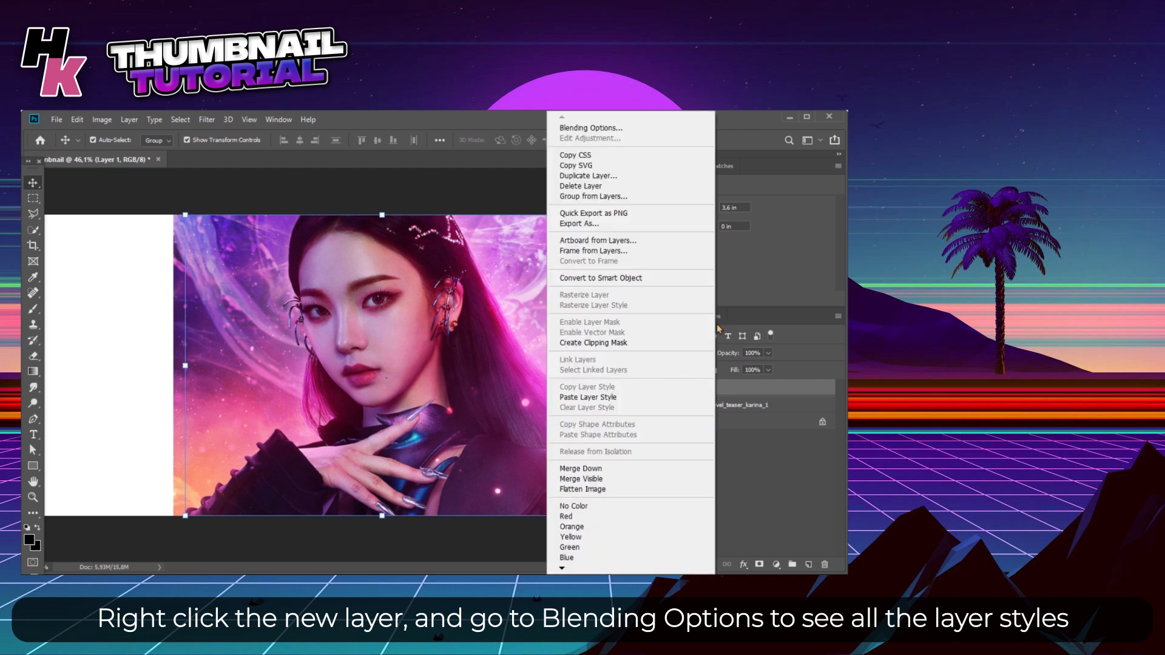
left_click(589, 126)
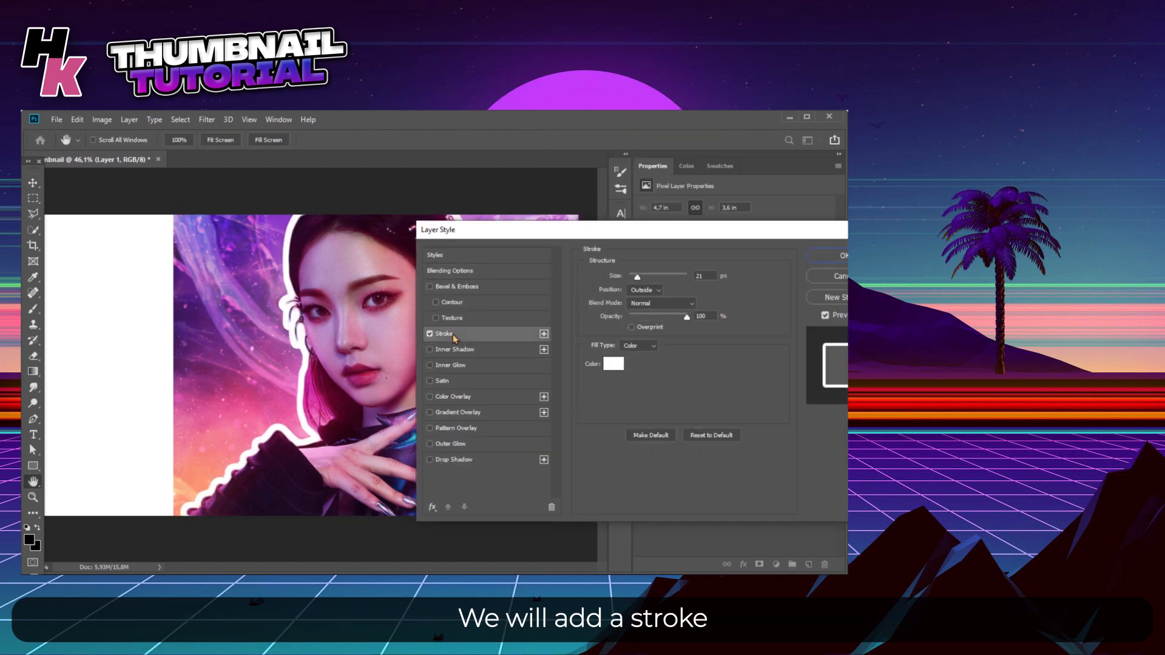
left_click_drag(635, 276, 635, 275)
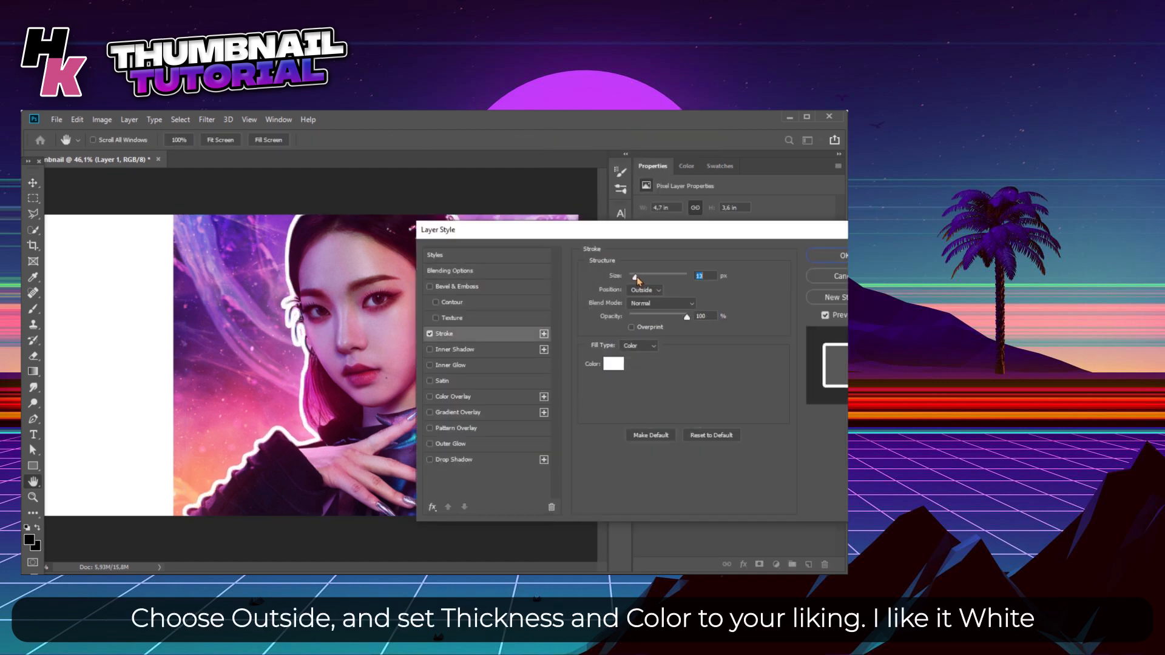
left_click(643, 290)
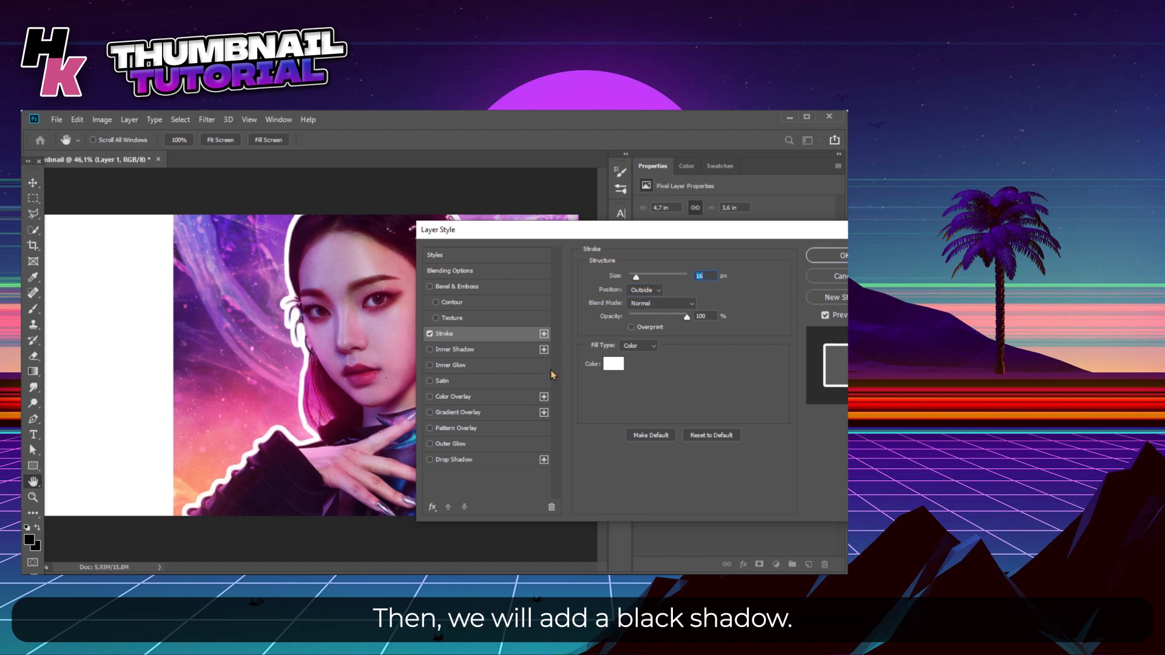
- Add a black Normal-mode outer glow to the person and apply the effects
left_click(450, 444)
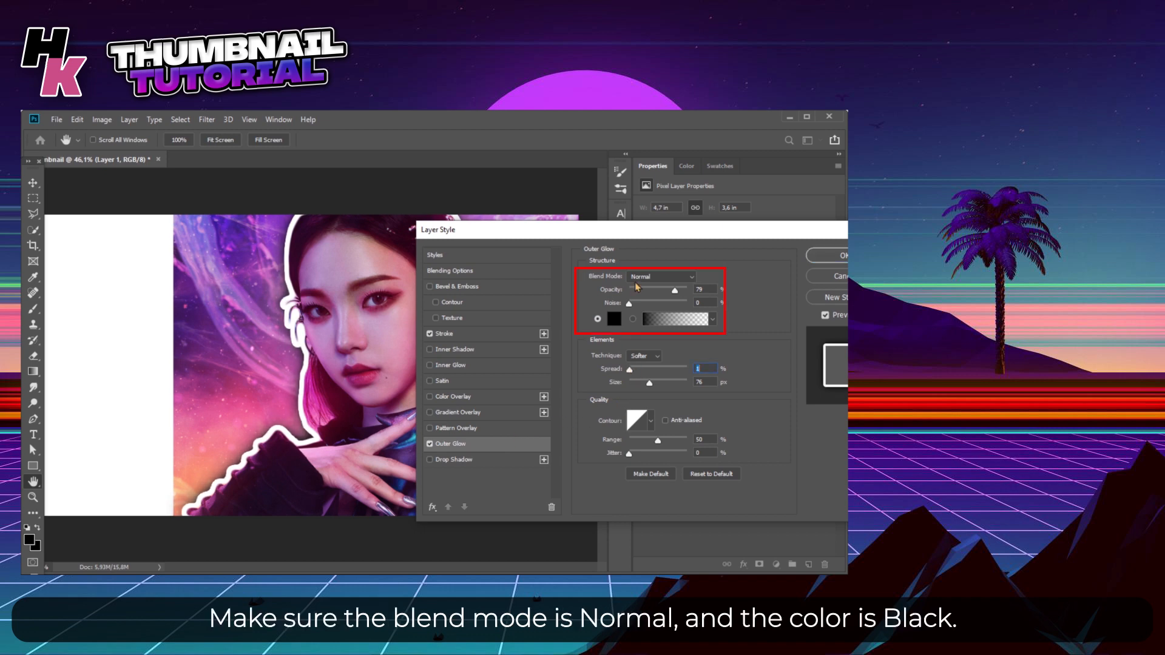
left_click(614, 319)
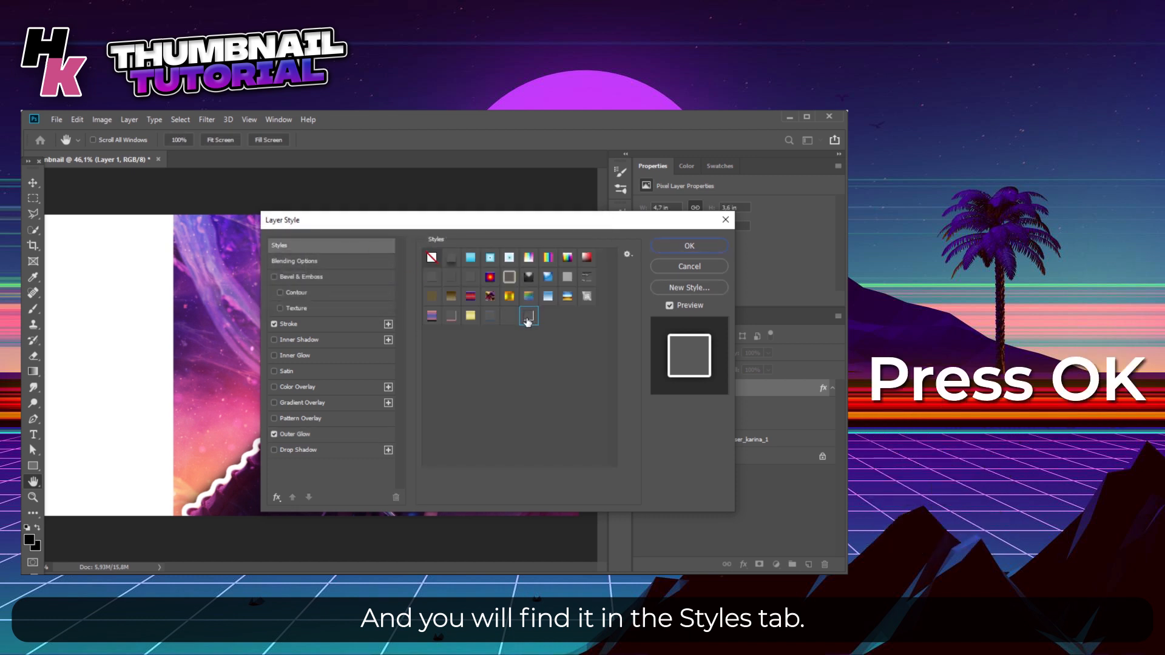
left_click(687, 246)
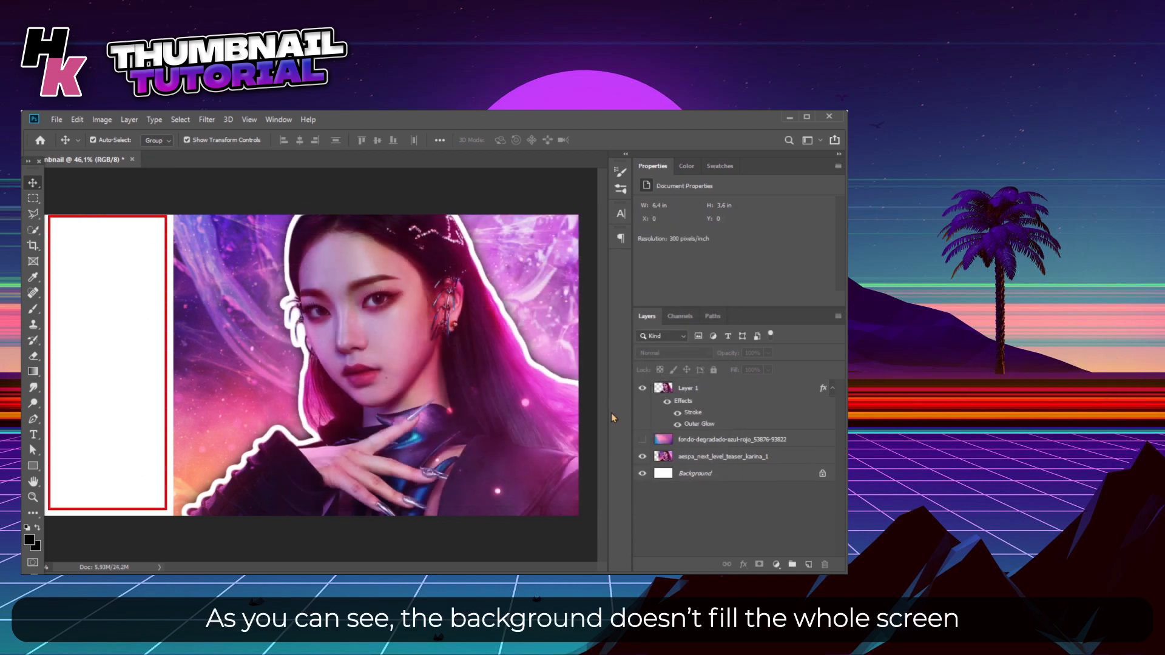
- Duplicate the background photo layer and flip the copy horizontally to cover the left side
left_click(642, 439)
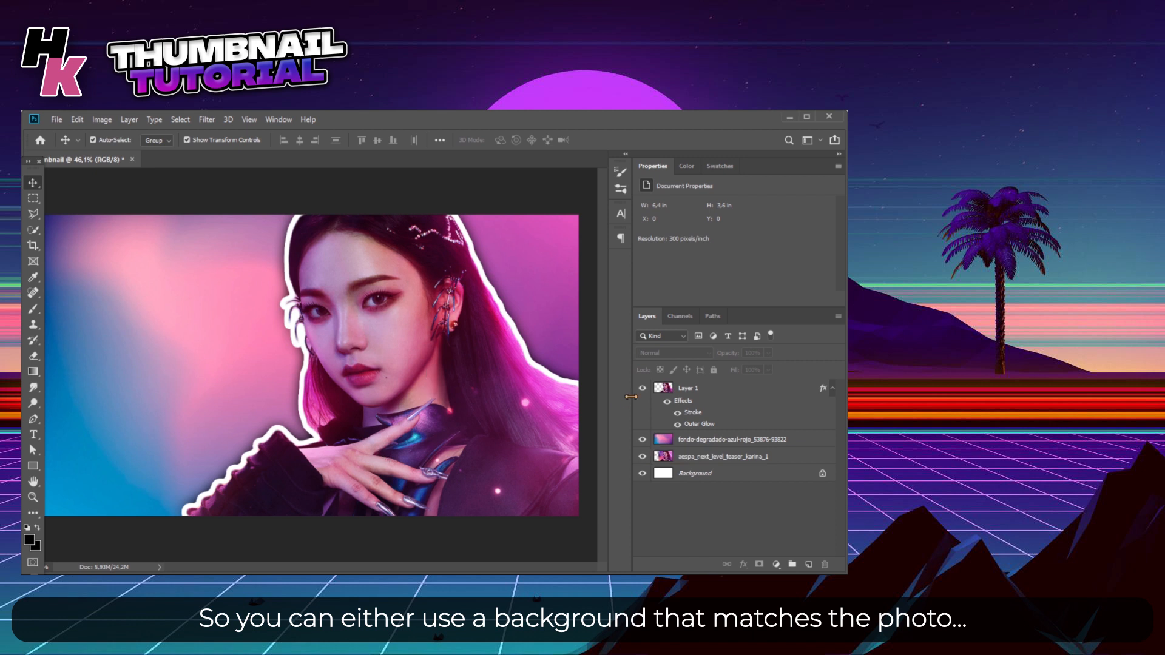
left_click(642, 439)
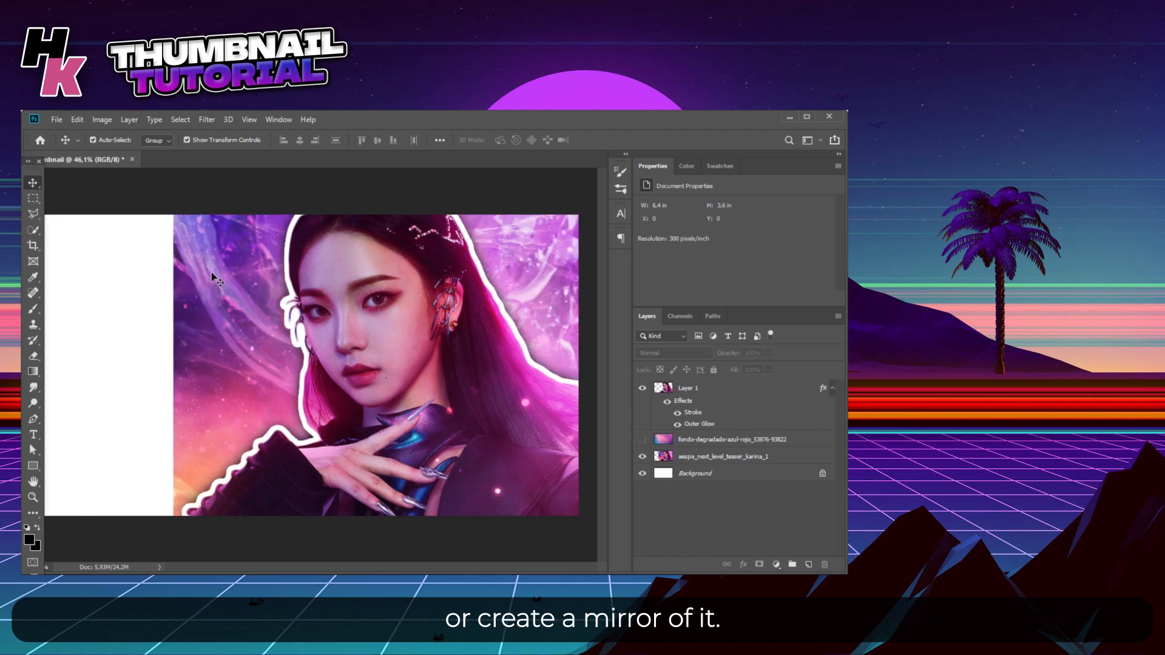
left_click(721, 456)
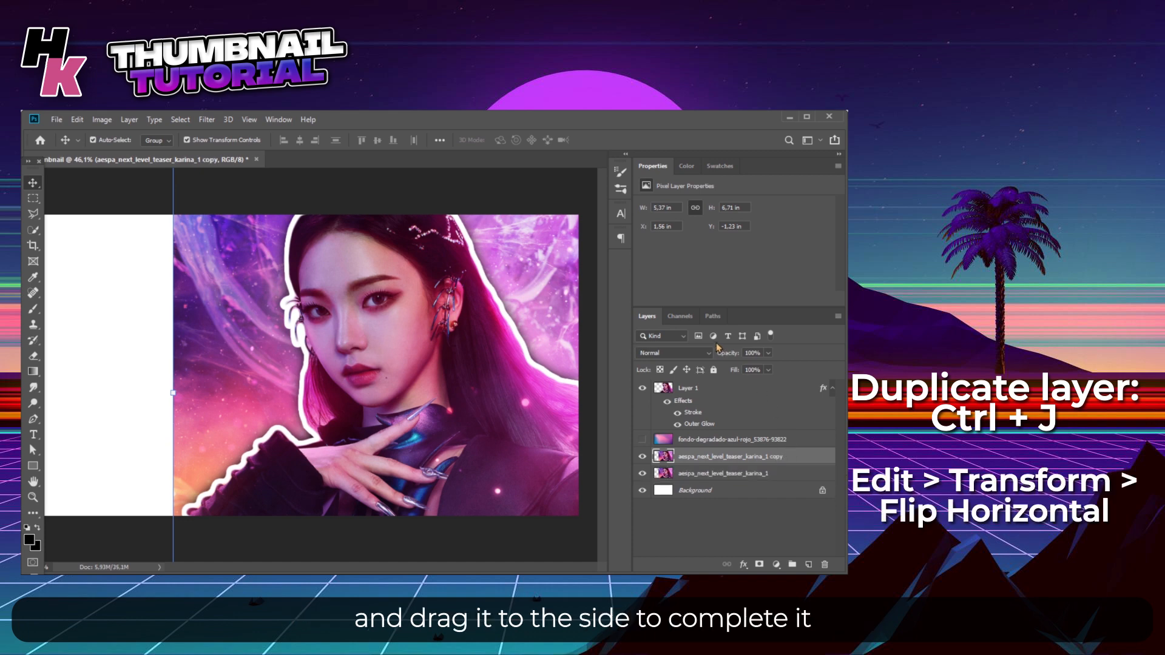
mouse_move(76, 119)
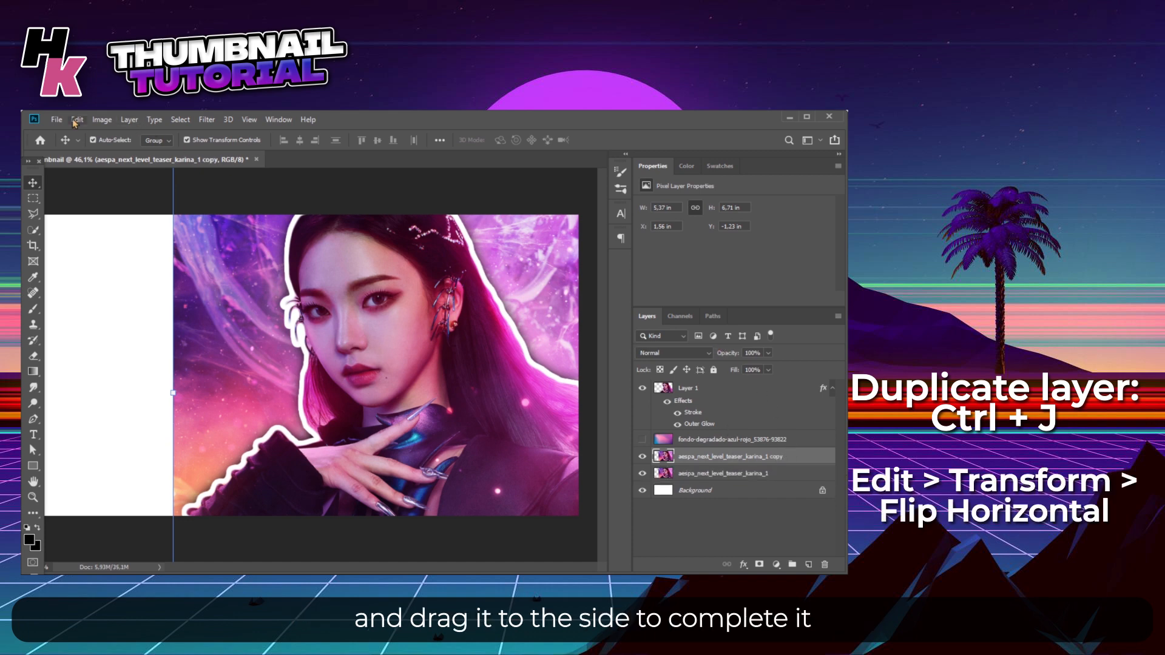
left_click(76, 119)
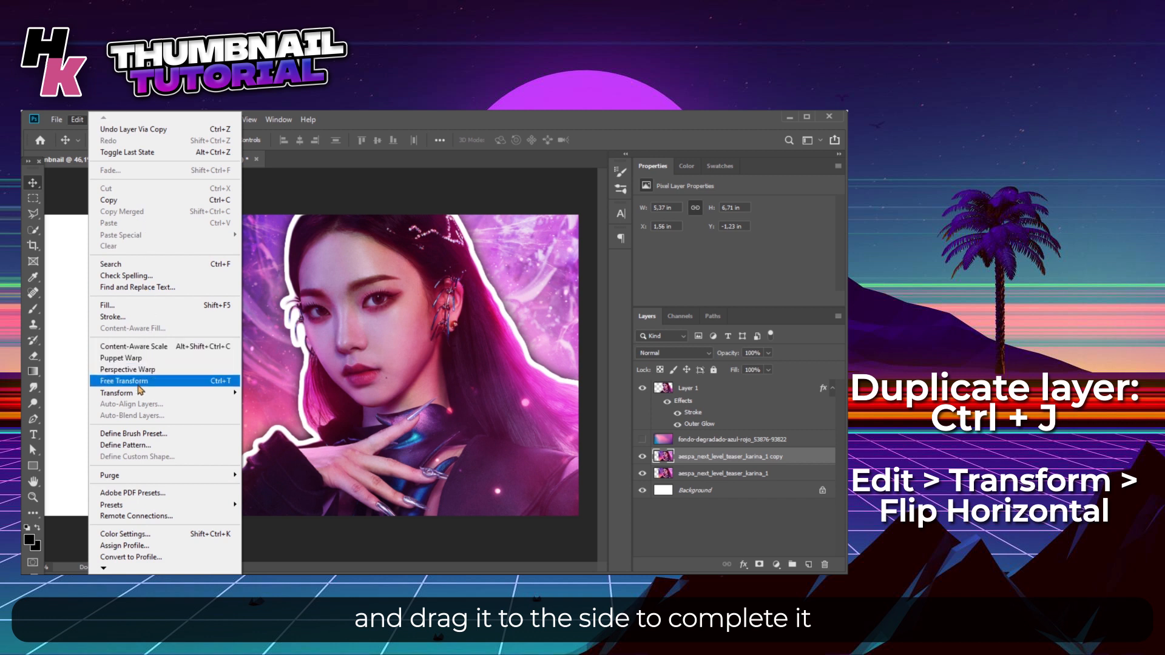
mouse_move(116, 392)
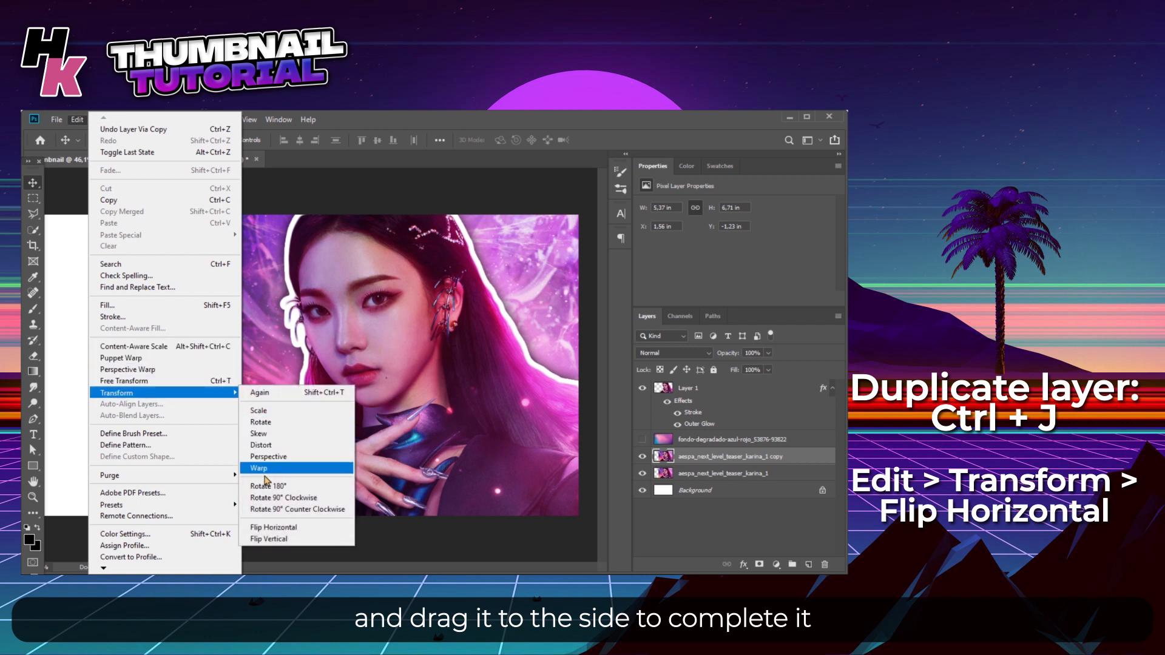
left_click(273, 528)
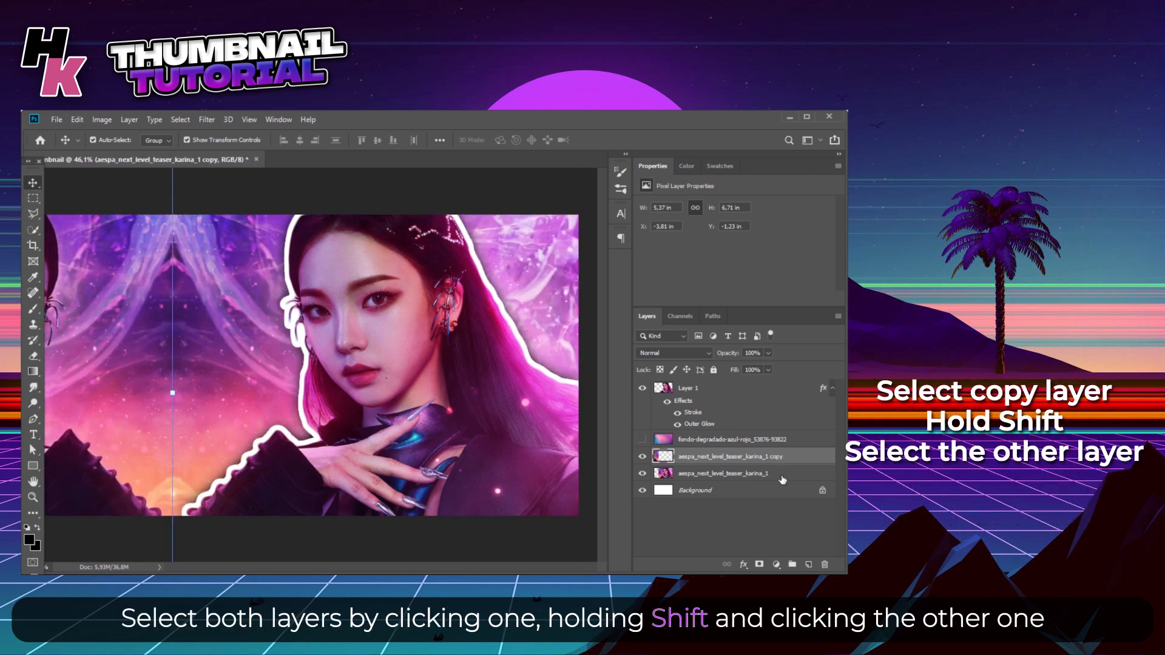
- Merge the original and mirrored photo layers into a single layer
left_click(724, 473)
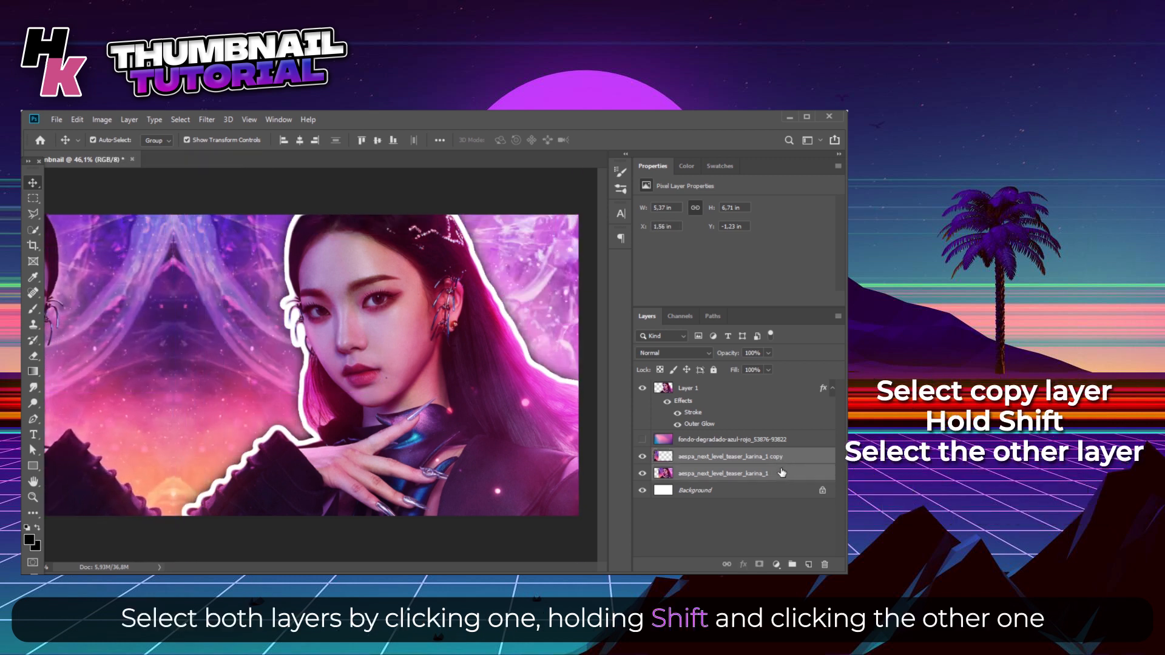
right_click(777, 465)
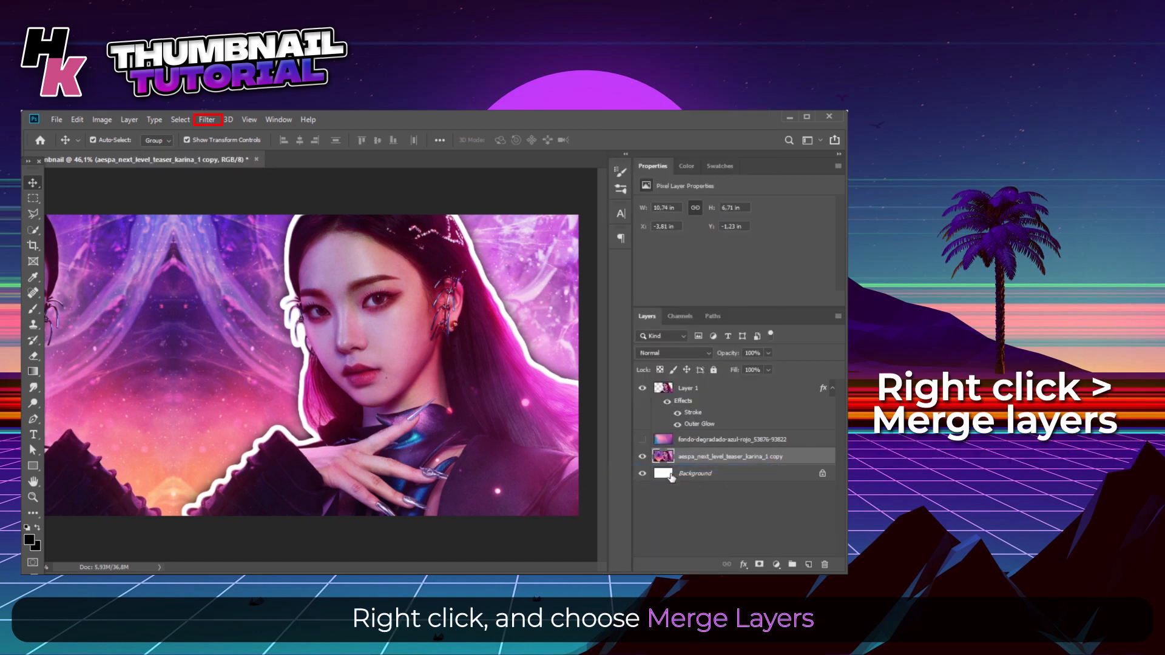
left_click(206, 119)
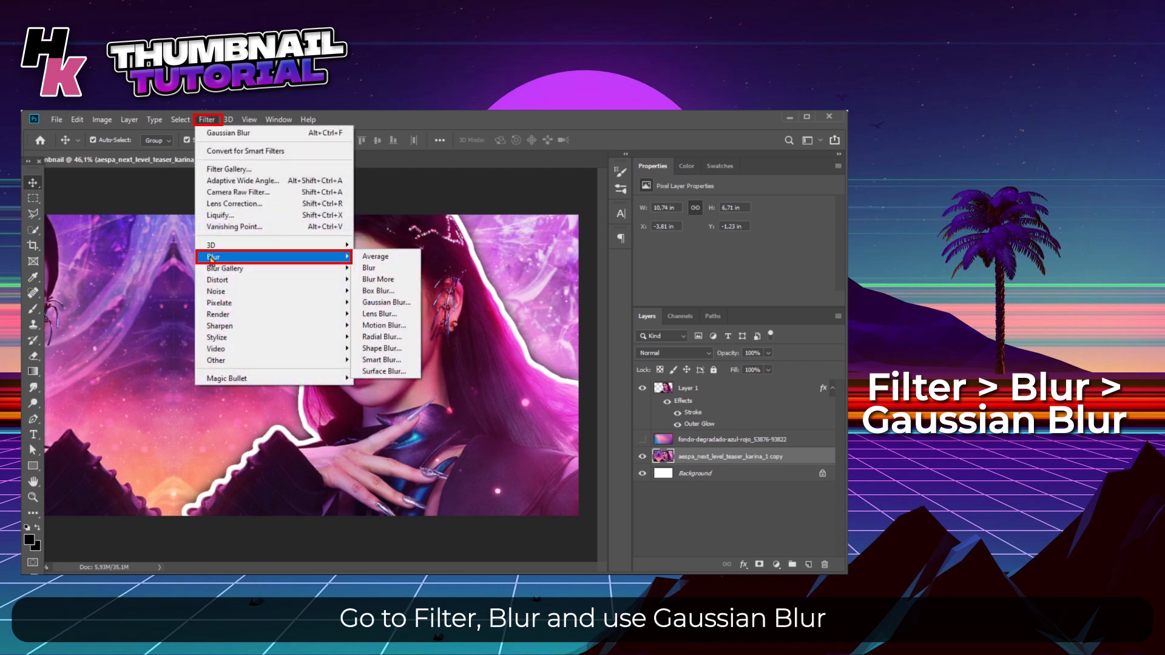
- Apply a Gaussian Blur of about 15 px radius to the merged background
left_click(386, 302)
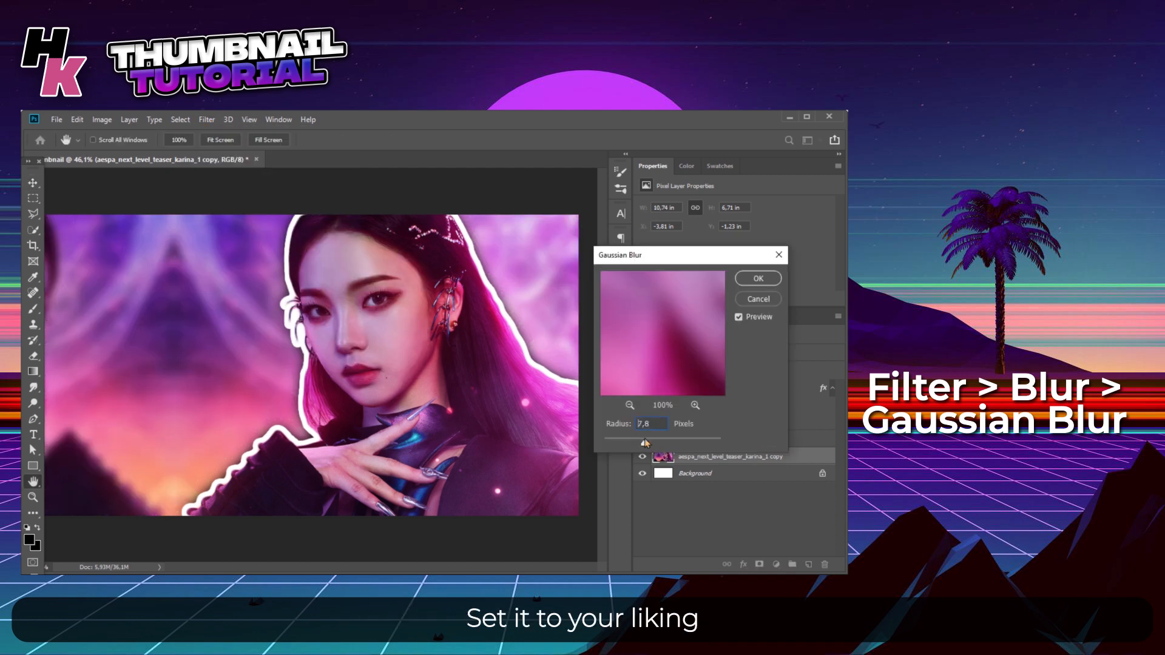
left_click_drag(645, 437, 655, 437)
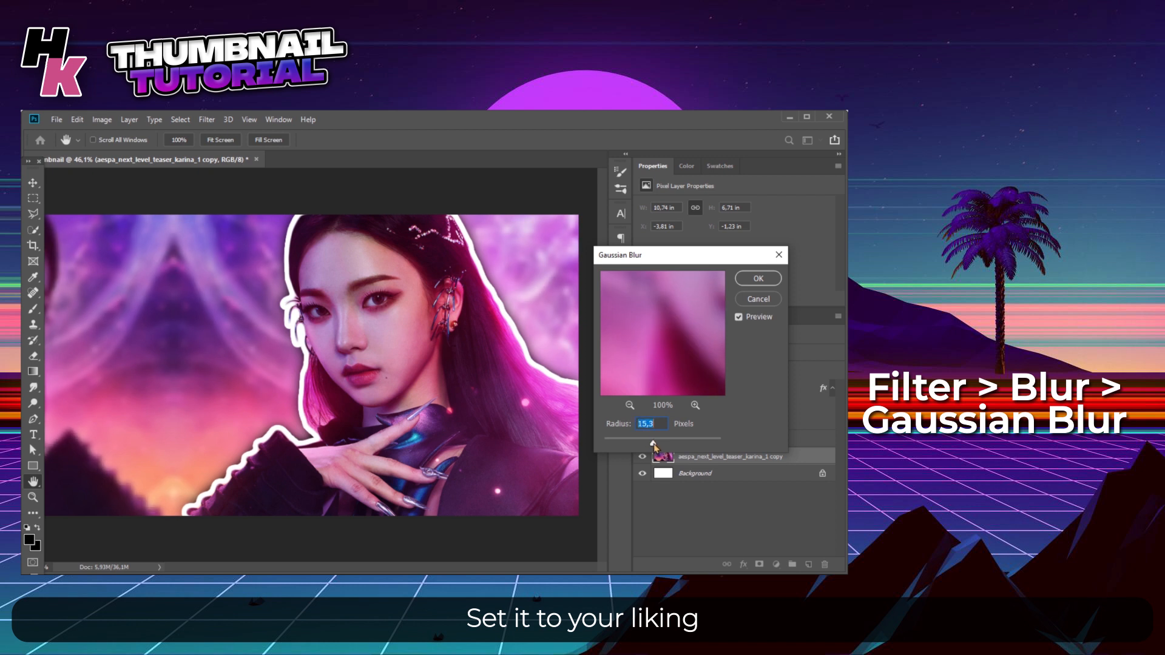
left_click(756, 278)
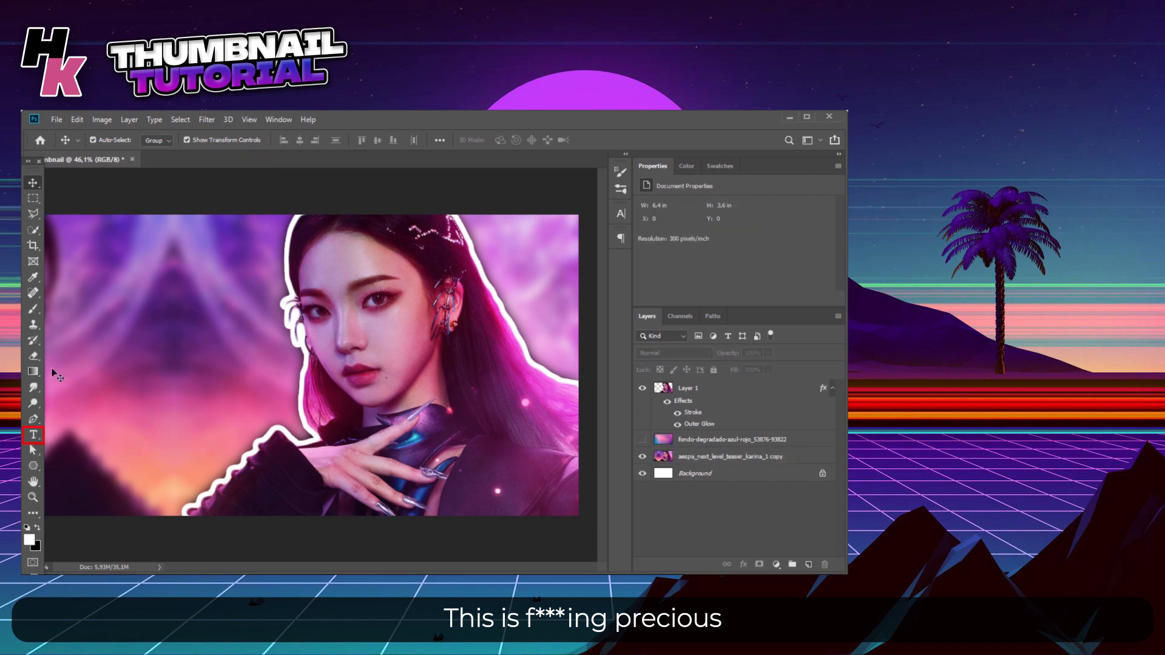
- Type the title 'AESPA NEXT LEVEL' in a text box at the left of the canvas
left_click(33, 436)
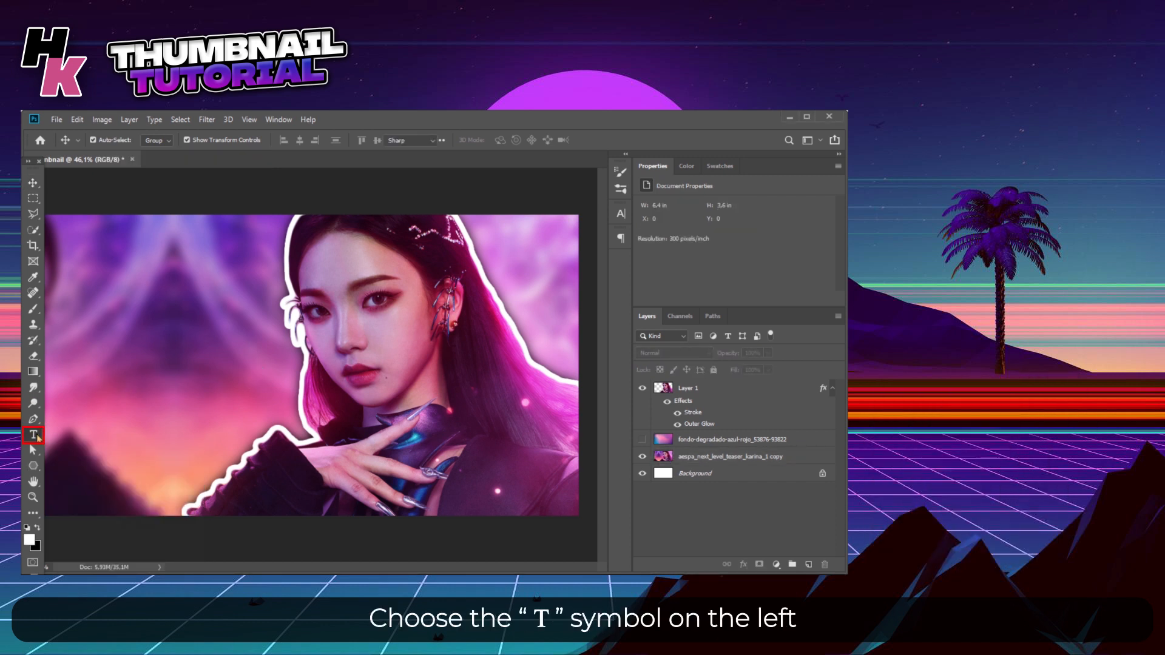
left_click(33, 435)
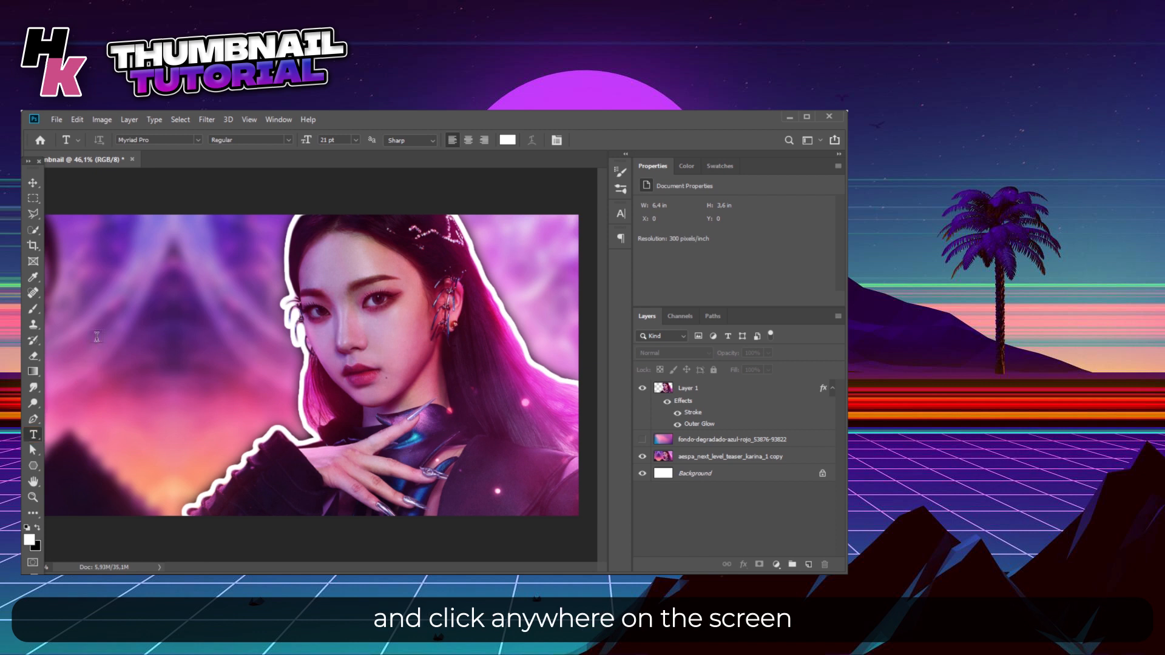
left_click(167, 322)
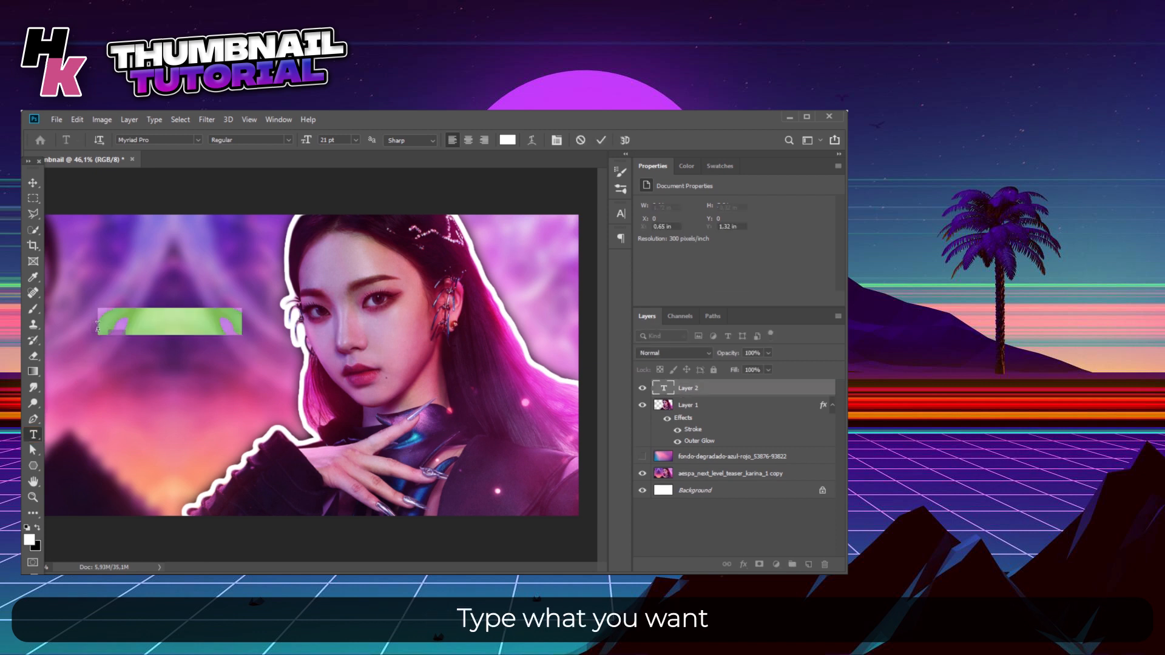
type("AESPA NEXT LEVEL")
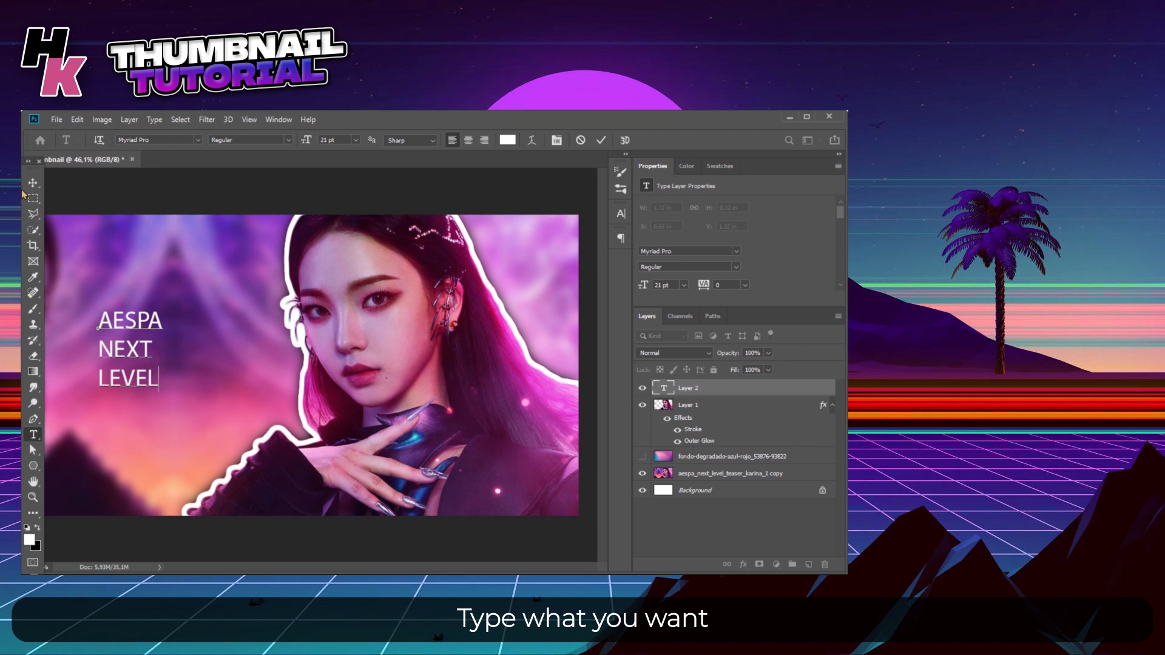
left_click(31, 183)
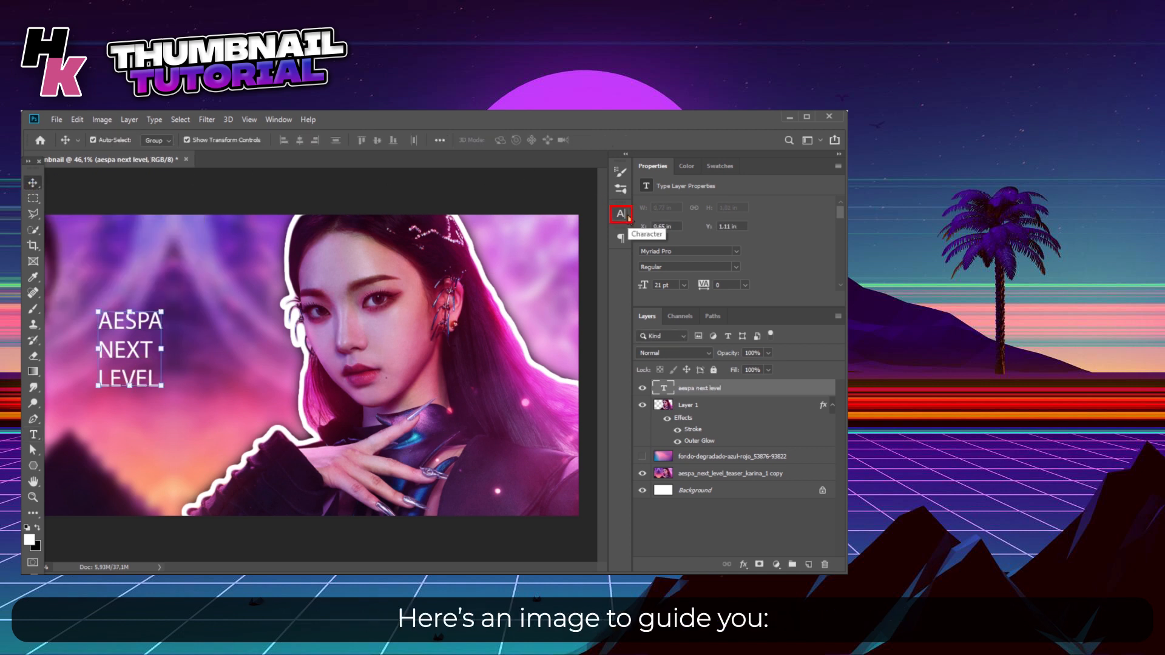
- Set the title font to TT Norms Black with -80 tracking
left_click(621, 215)
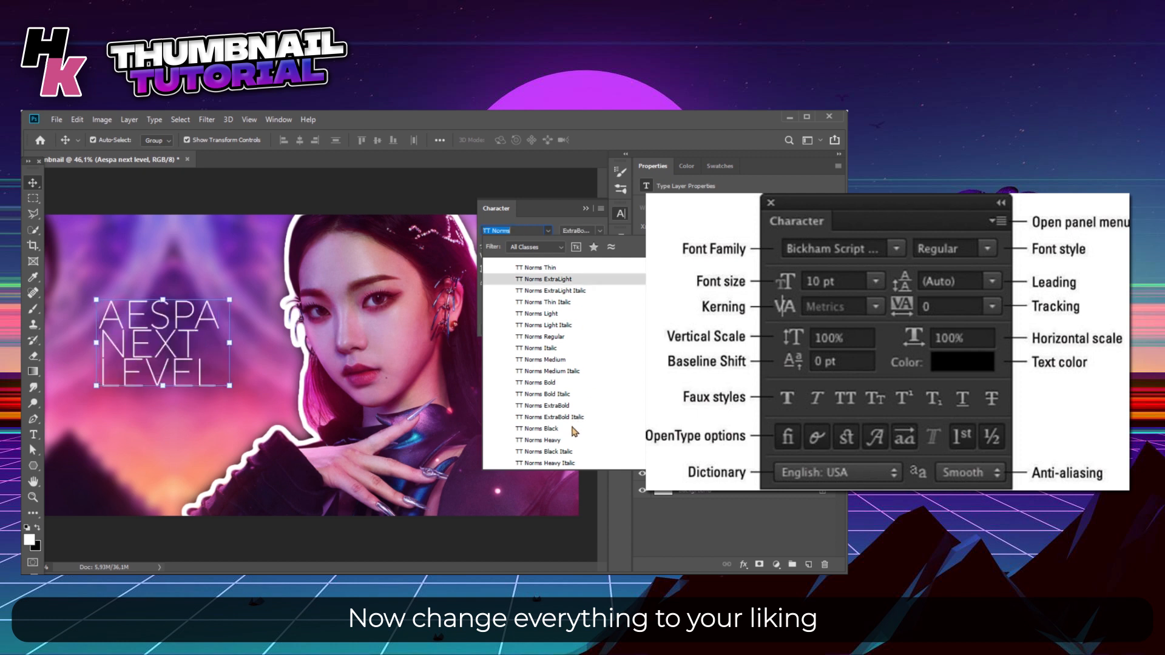
left_click(537, 428)
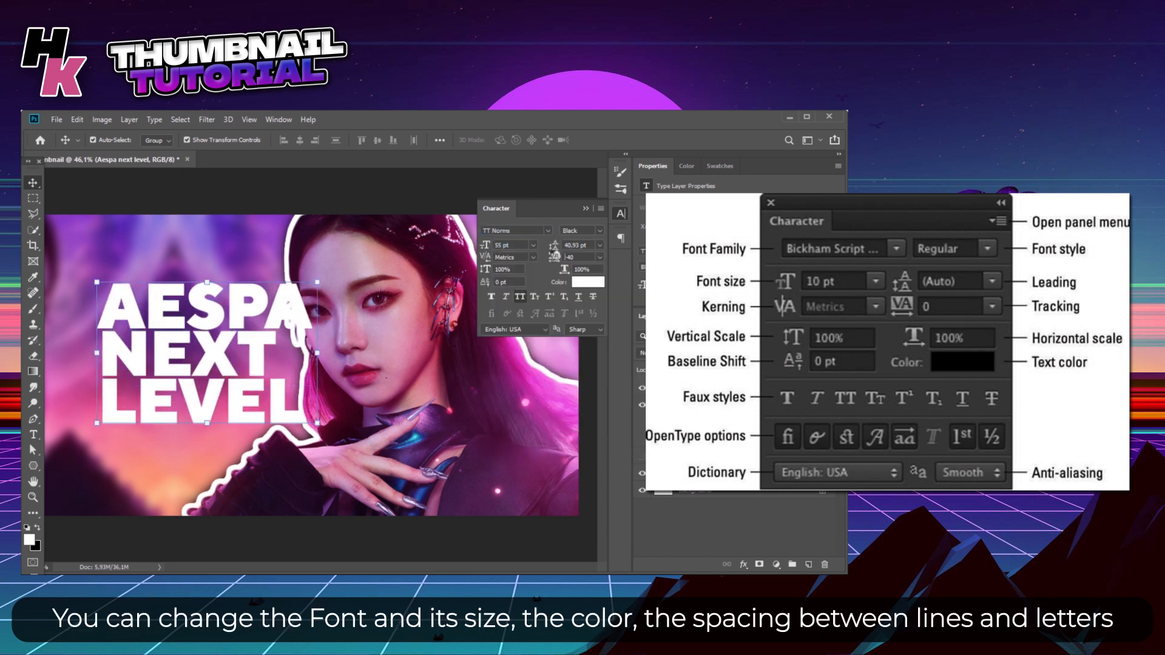
type("-80")
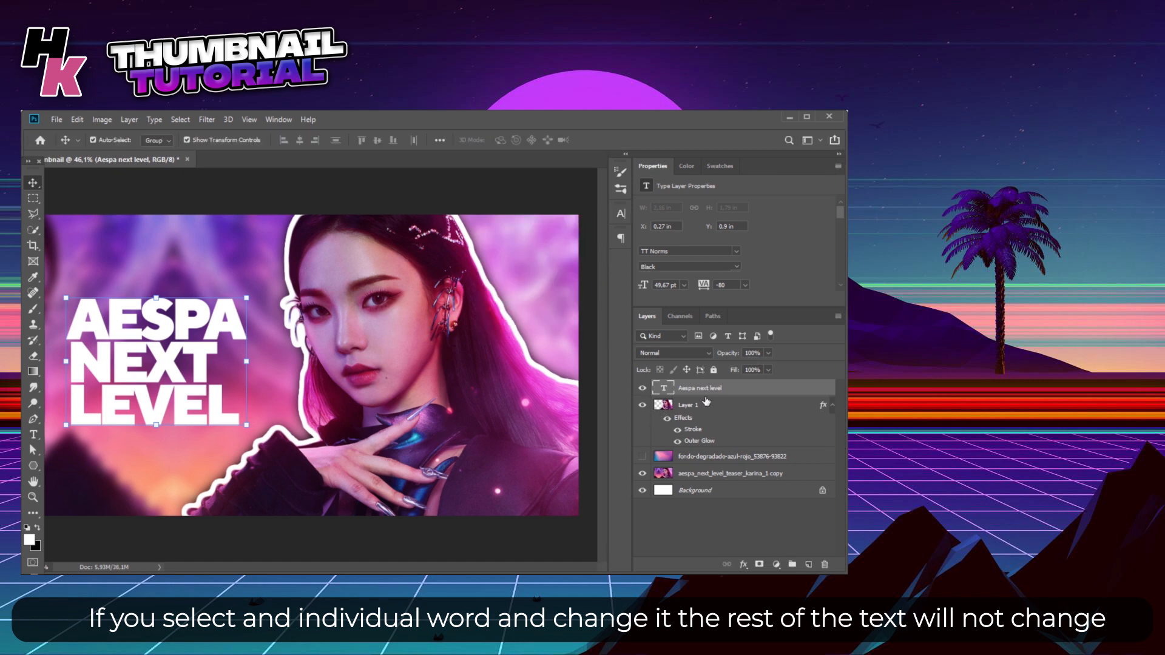
- Add a pink (#d74483) stroke to the AESPA NEXT LEVEL text layer
right_click(699, 387)
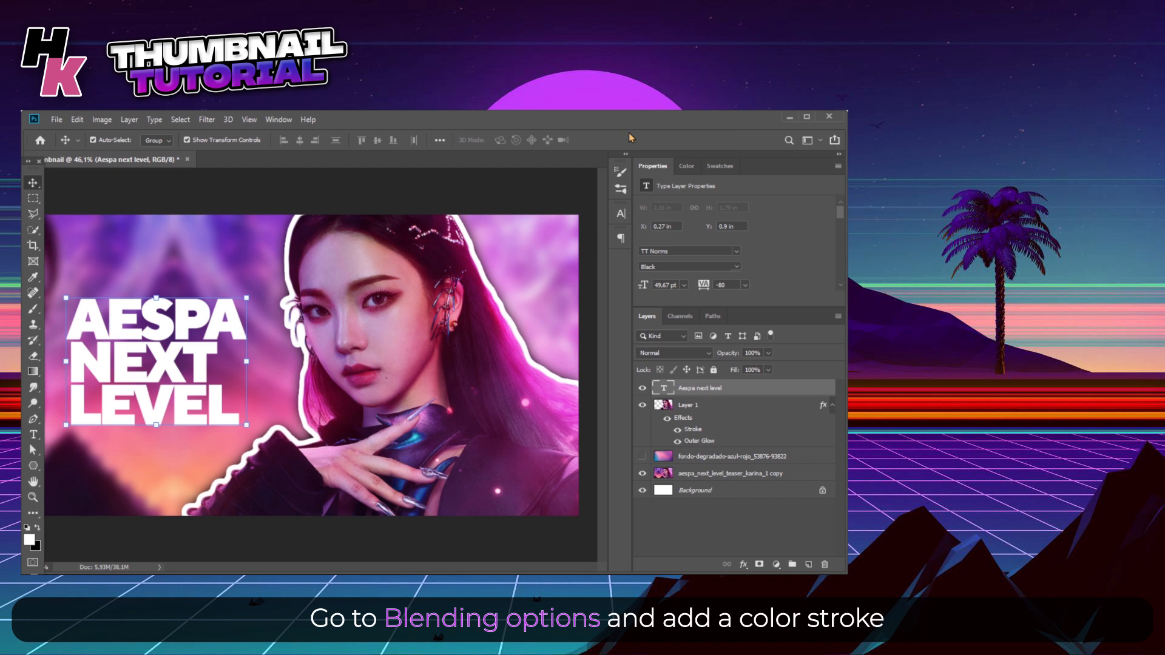
double_click(699, 387)
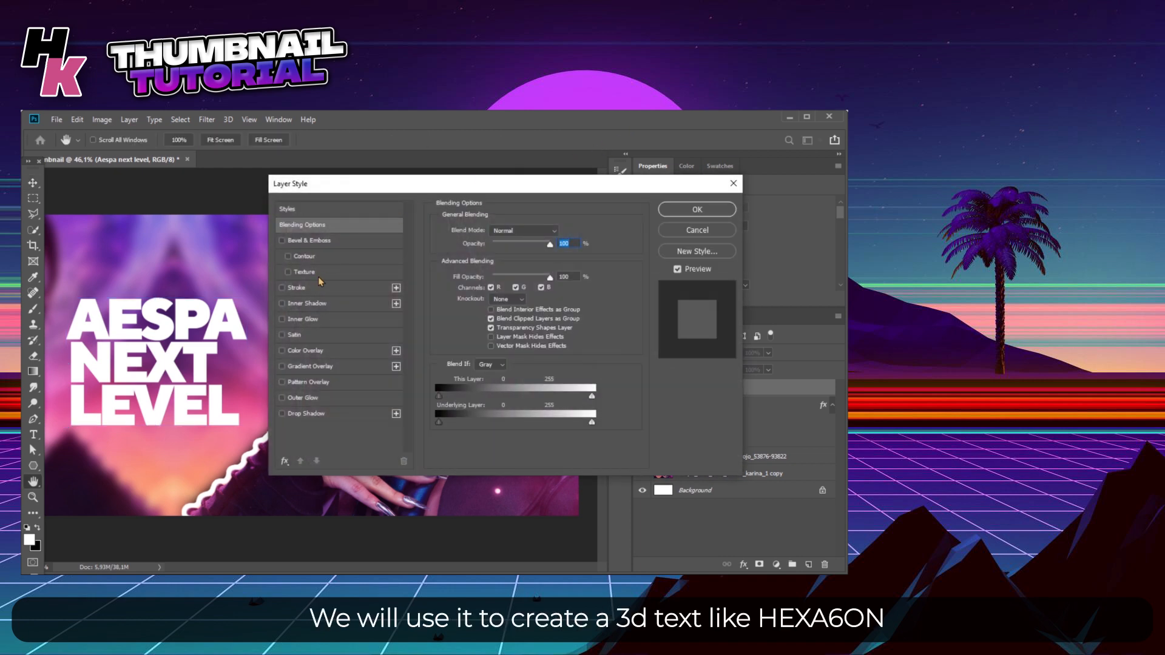
left_click(283, 287)
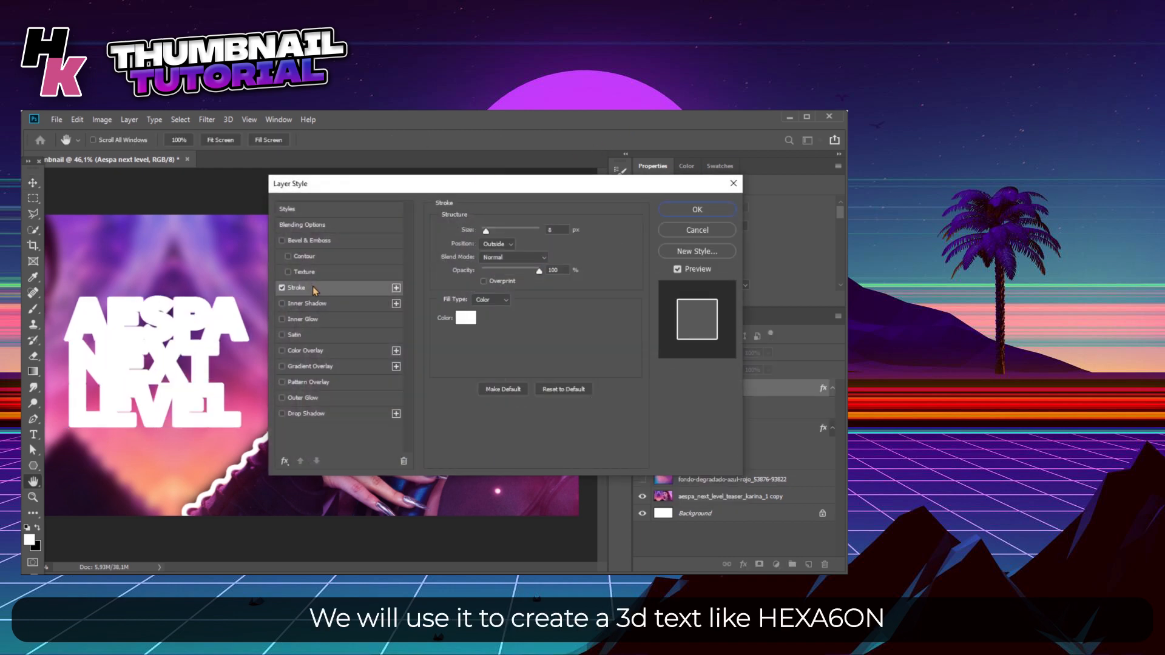
left_click(466, 318)
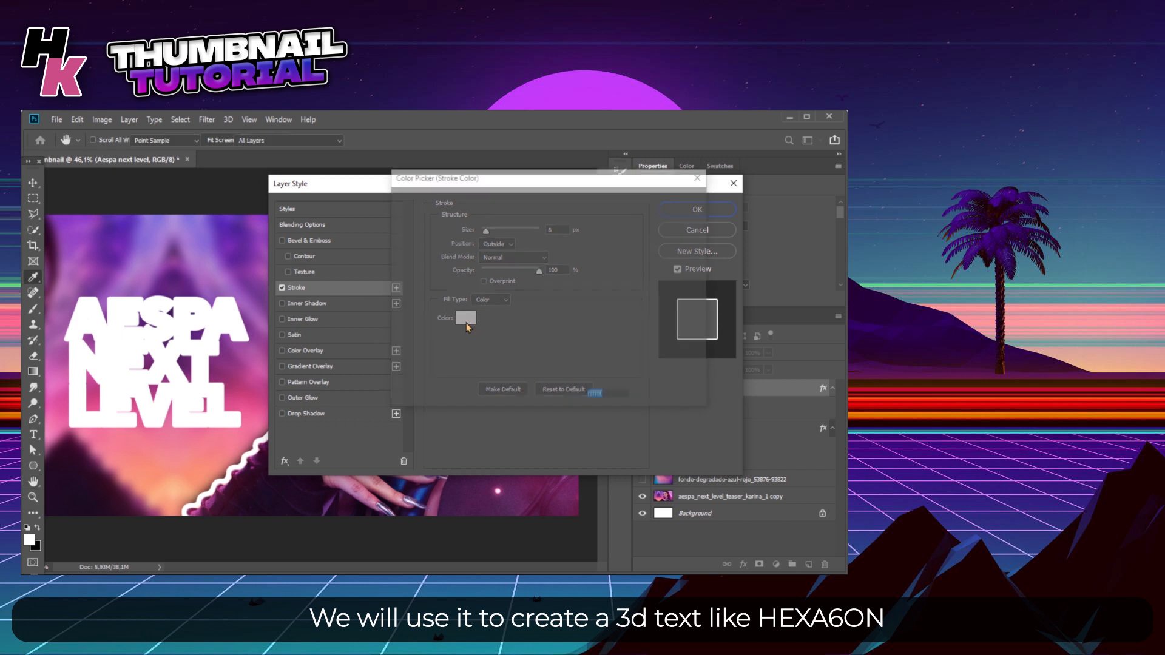
left_click(465, 318)
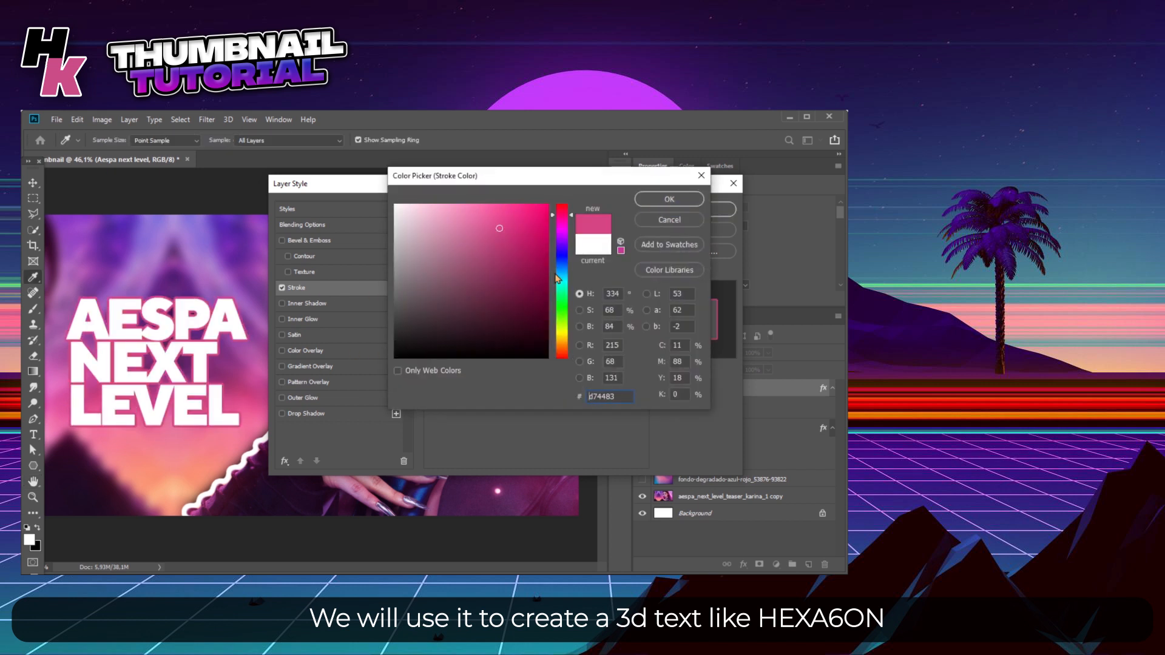
left_click(666, 199)
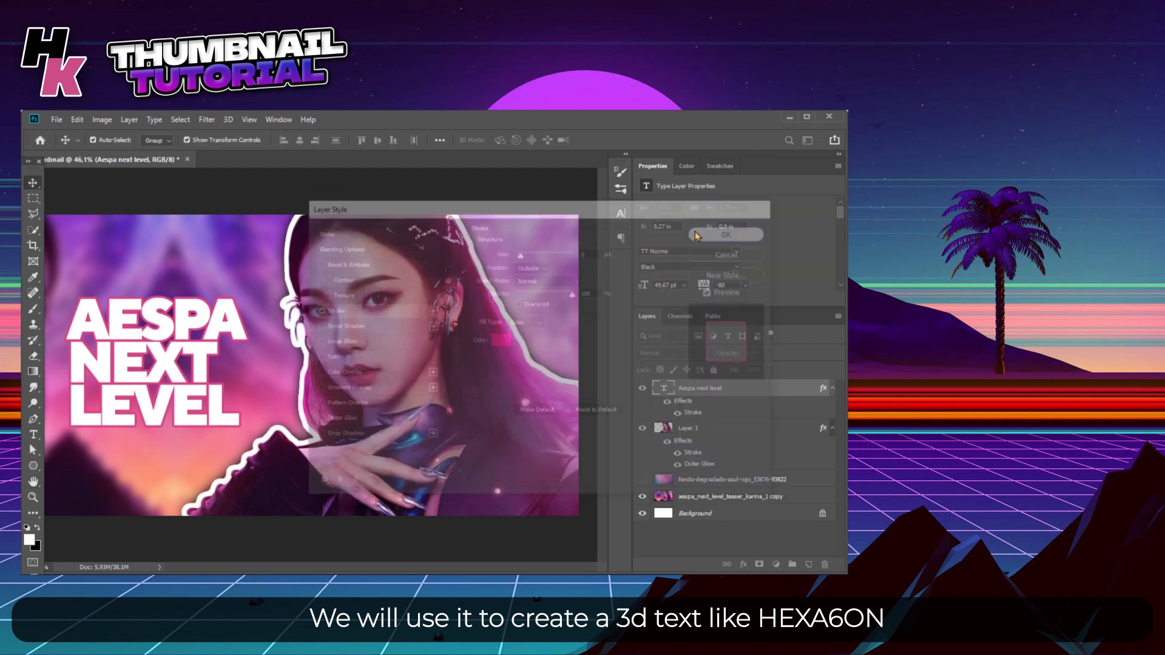
- Duplicate and nudge the title text into stacked offset copies, grouped as Group 1
left_click(715, 235)
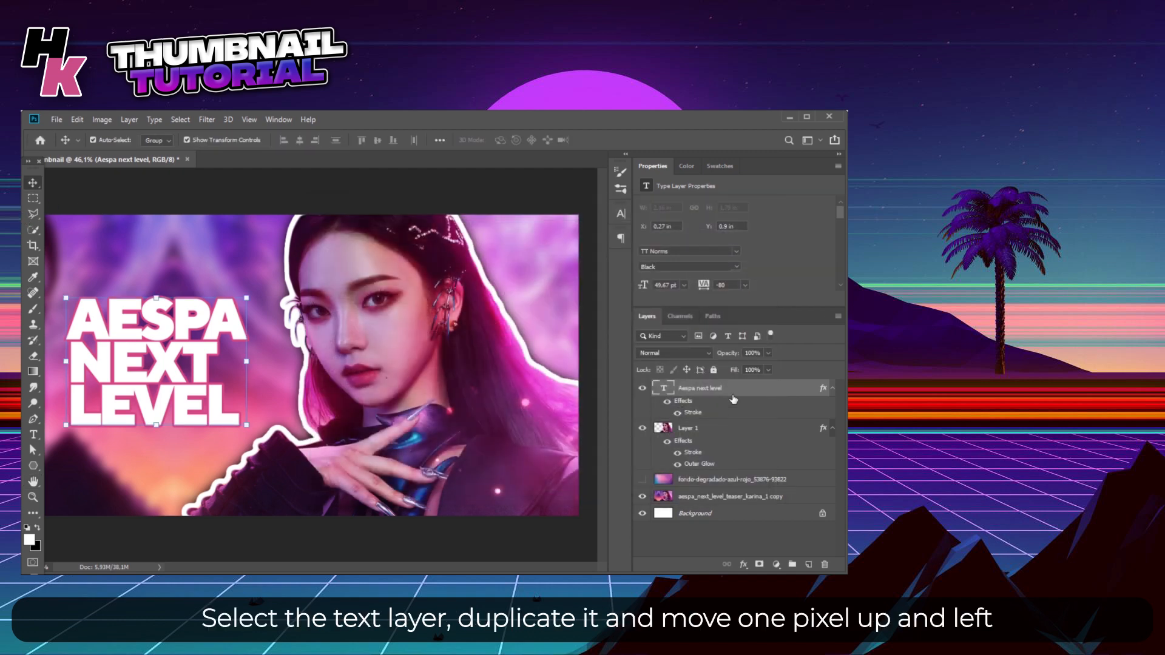
key("ctrl+j")
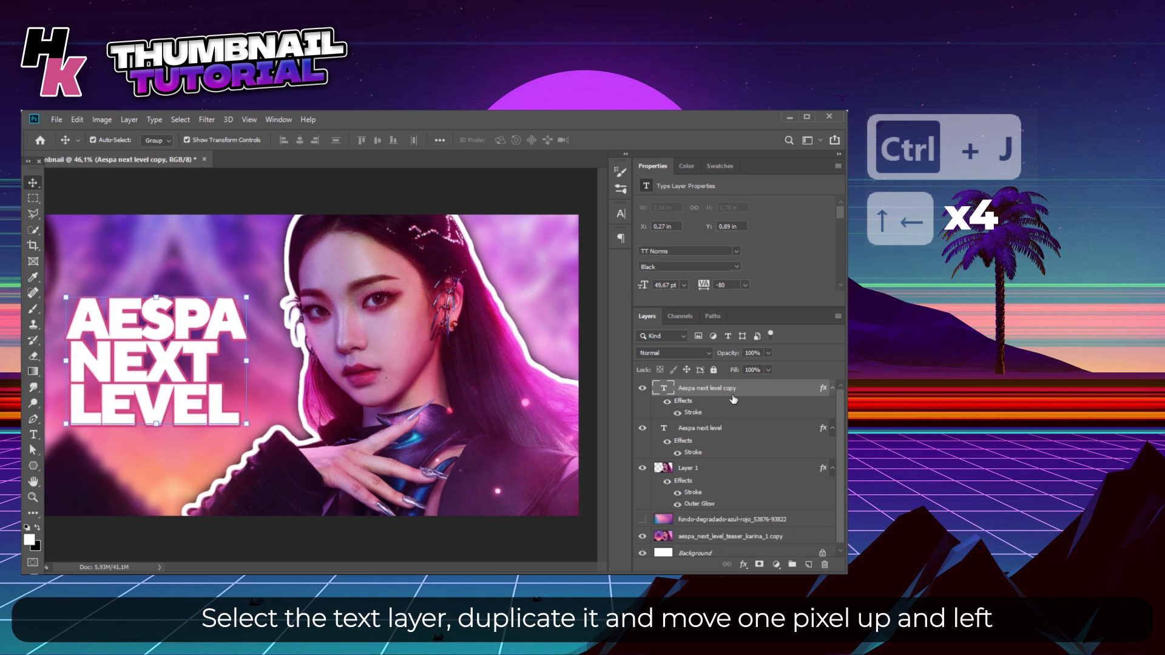
key("ctrl+j")
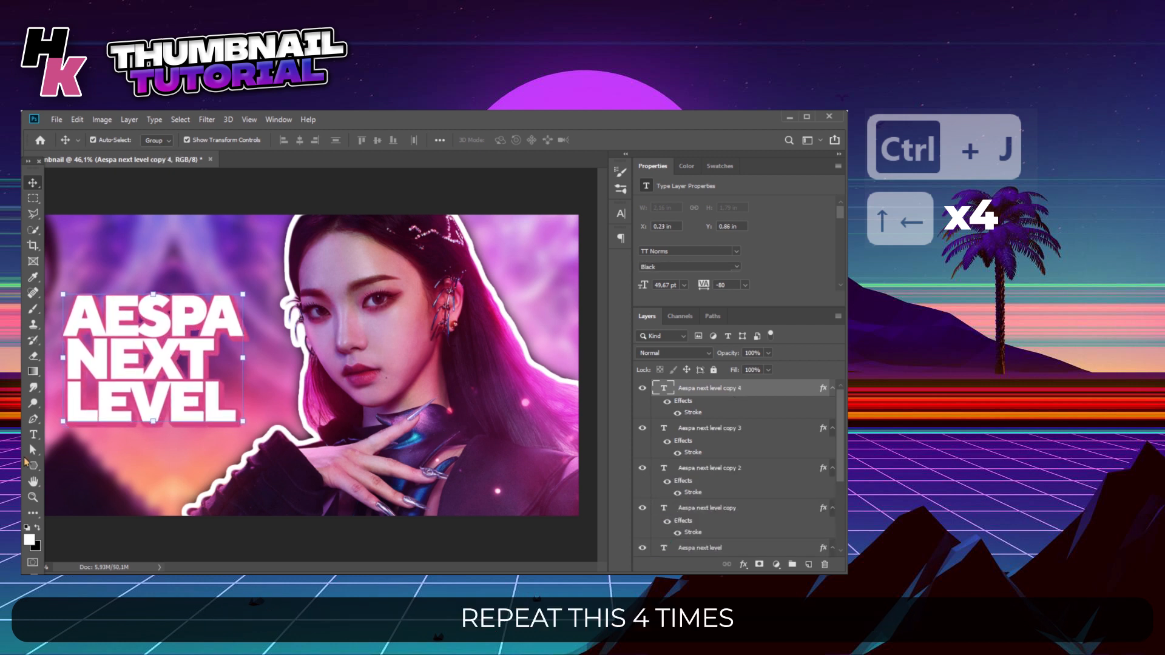
left_click(508, 140)
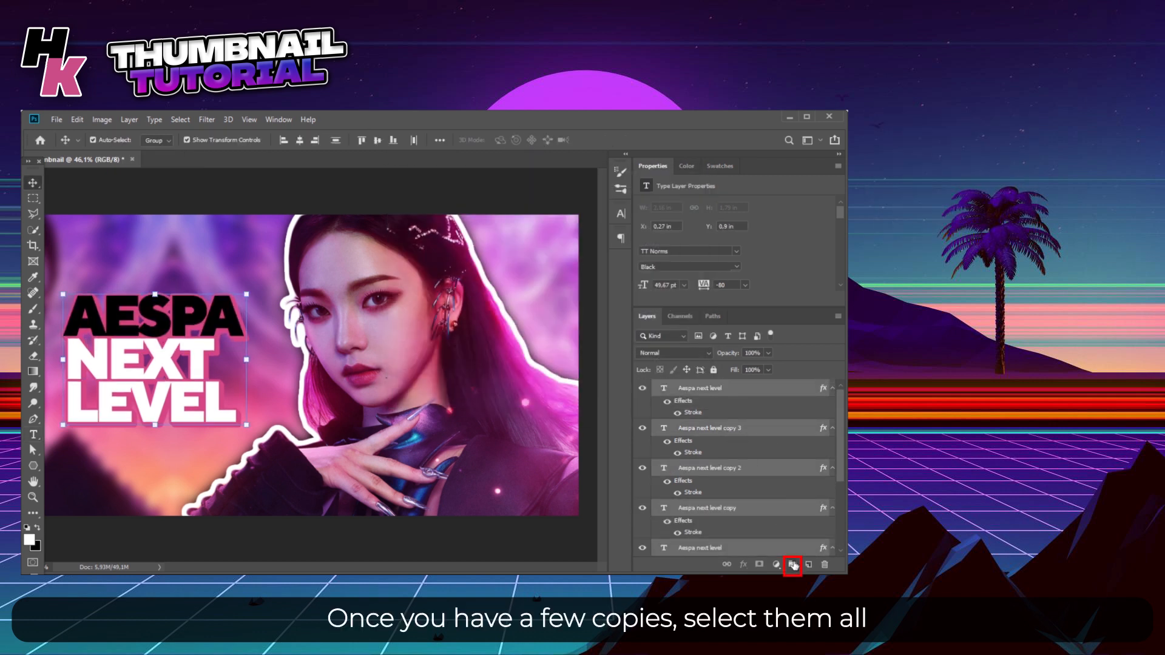
left_click(793, 565)
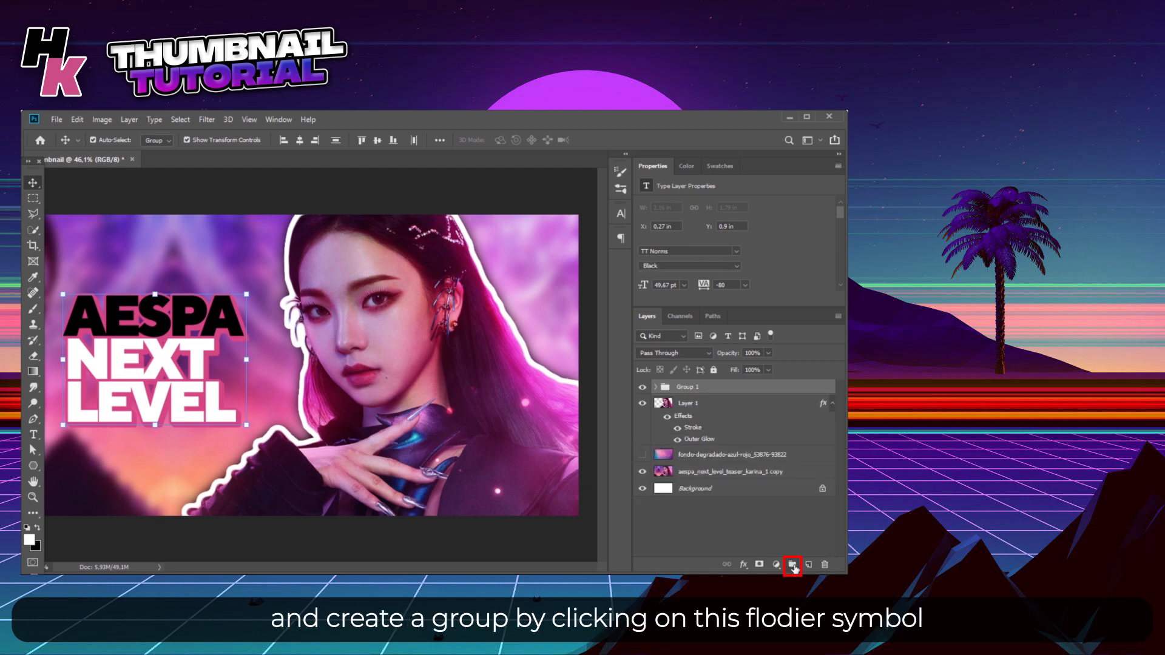
left_click(792, 565)
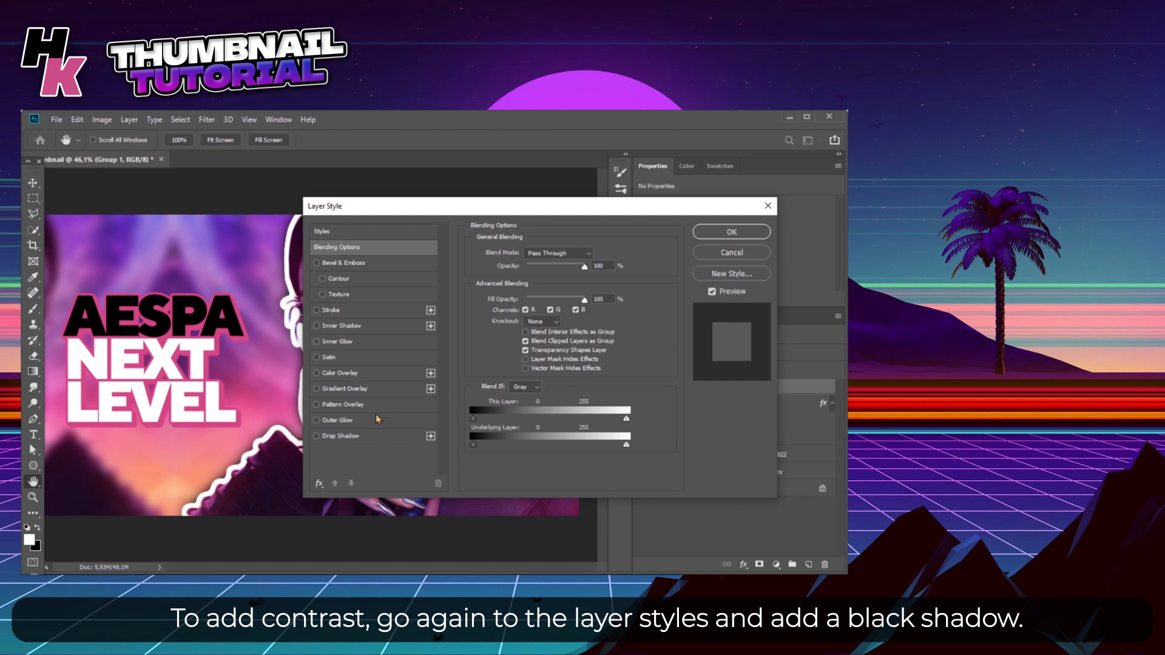
- Give title Group 1 a soft black drop shadow for contrast
left_click(317, 420)
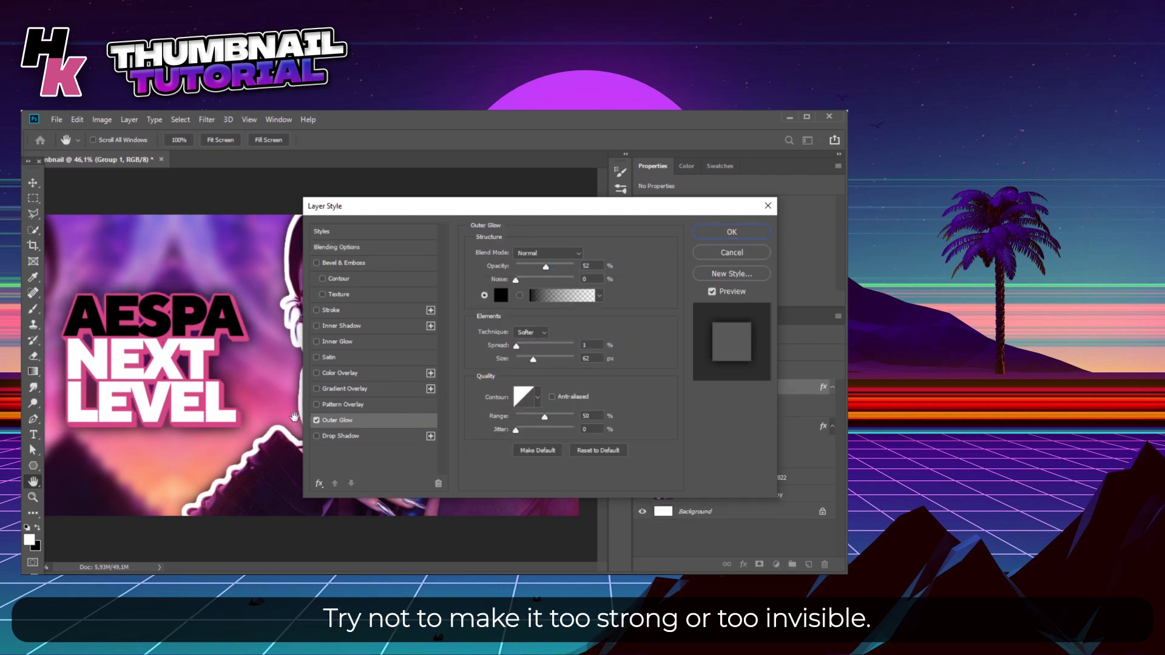
left_click(341, 437)
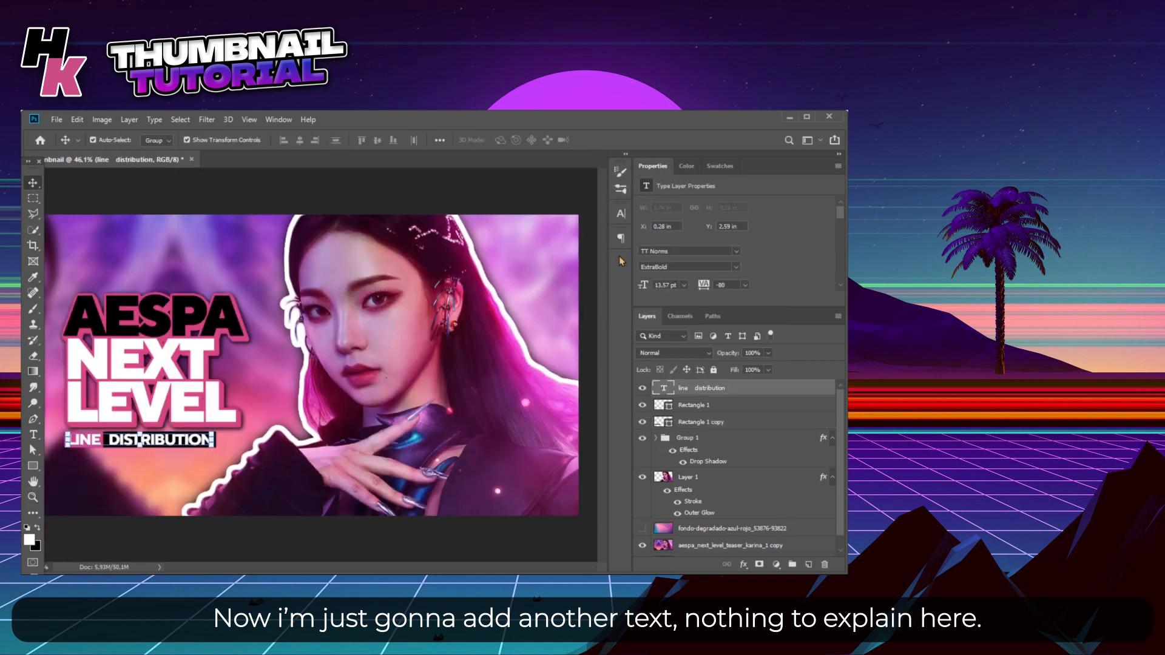
- Bring up the layer options for the LINE DISTRIBUTION label layers
right_click(688, 387)
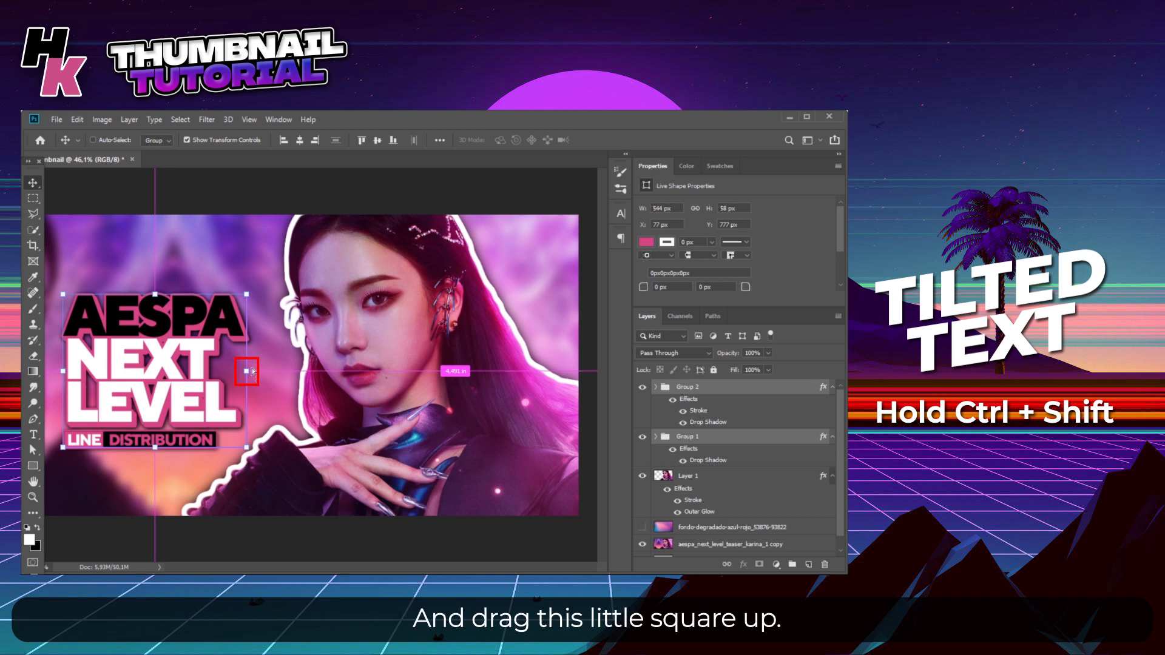
- Skew the title and label block so the right side slants upward
left_click_drag(245, 372, 247, 372)
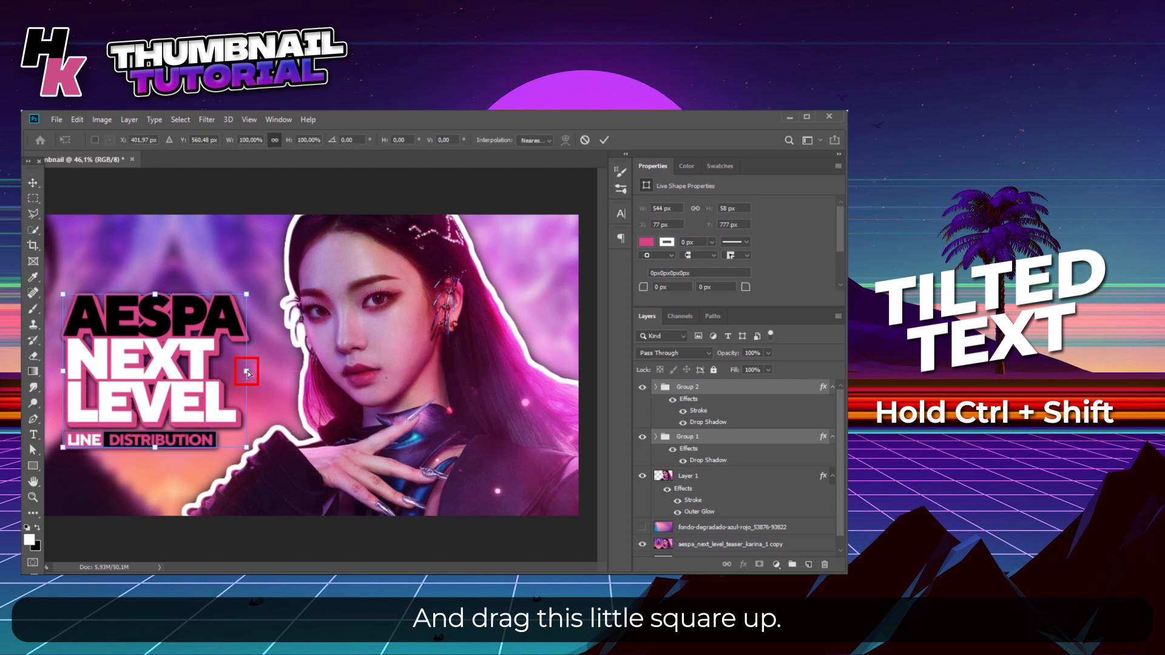
left_click_drag(246, 372, 245, 361)
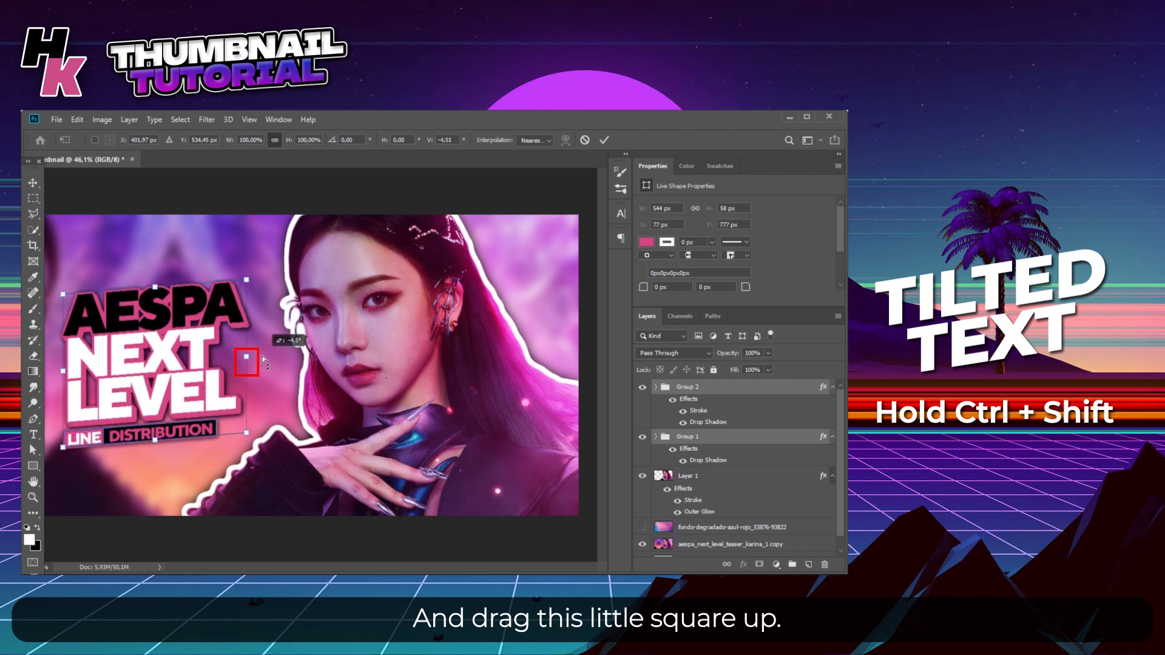
left_click_drag(247, 363, 247, 357)
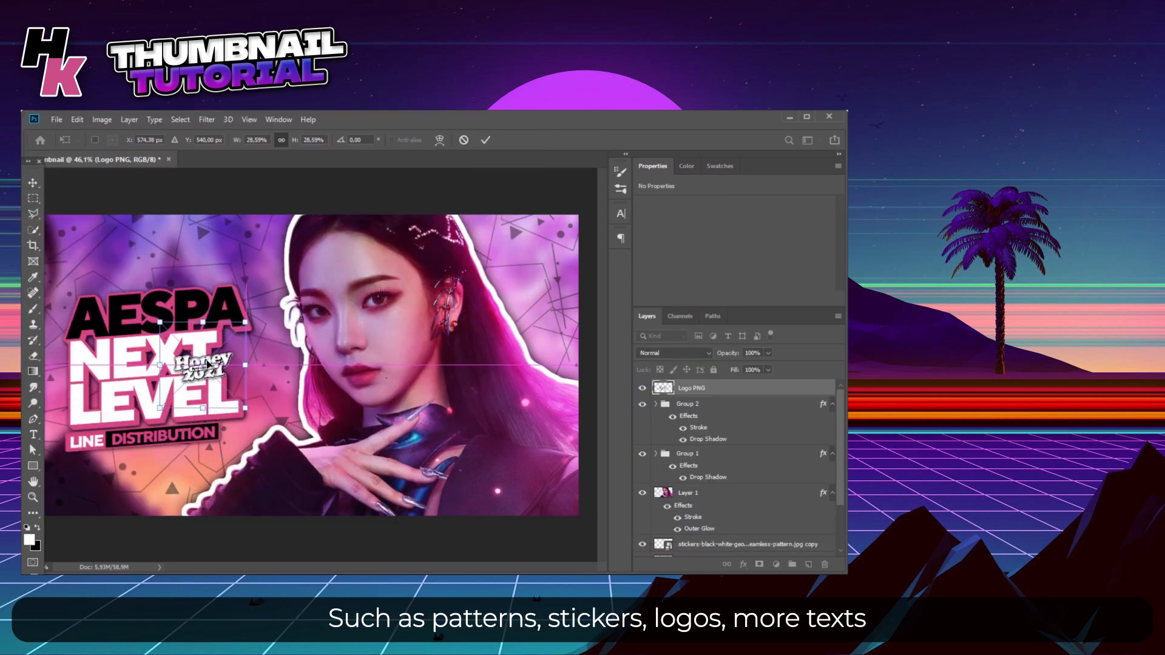
- Place the Honey 2021 logo, add effects to HONEYKPOP text, and adjust the sticker layer
left_click(33, 434)
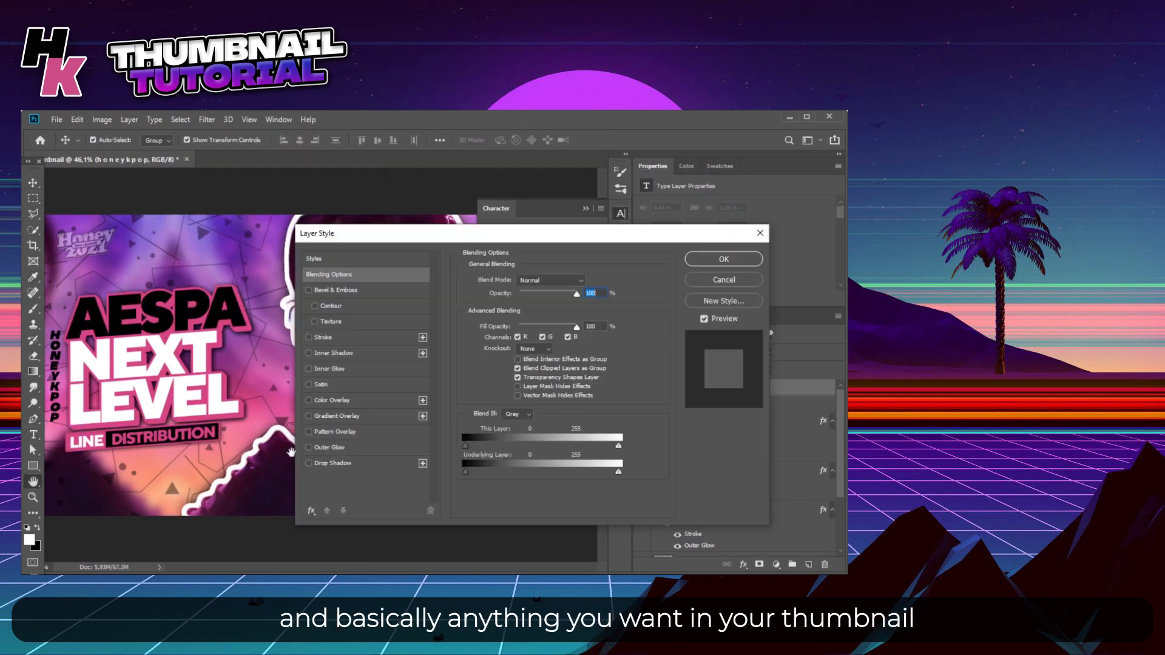
left_click(721, 258)
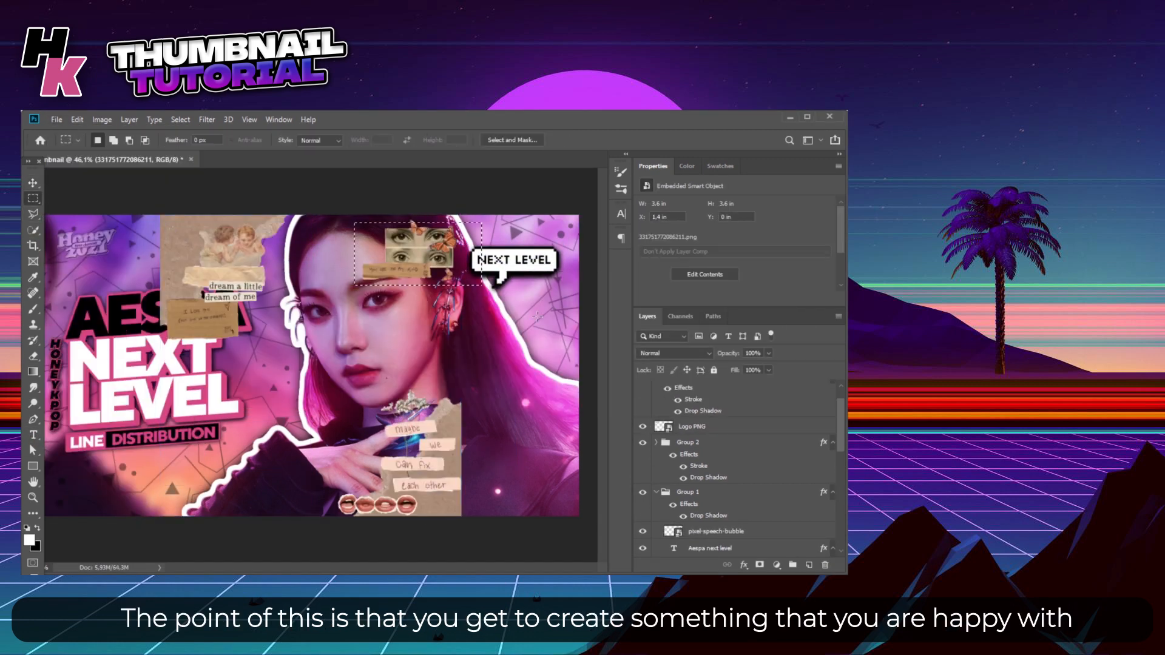
right_click(691, 426)
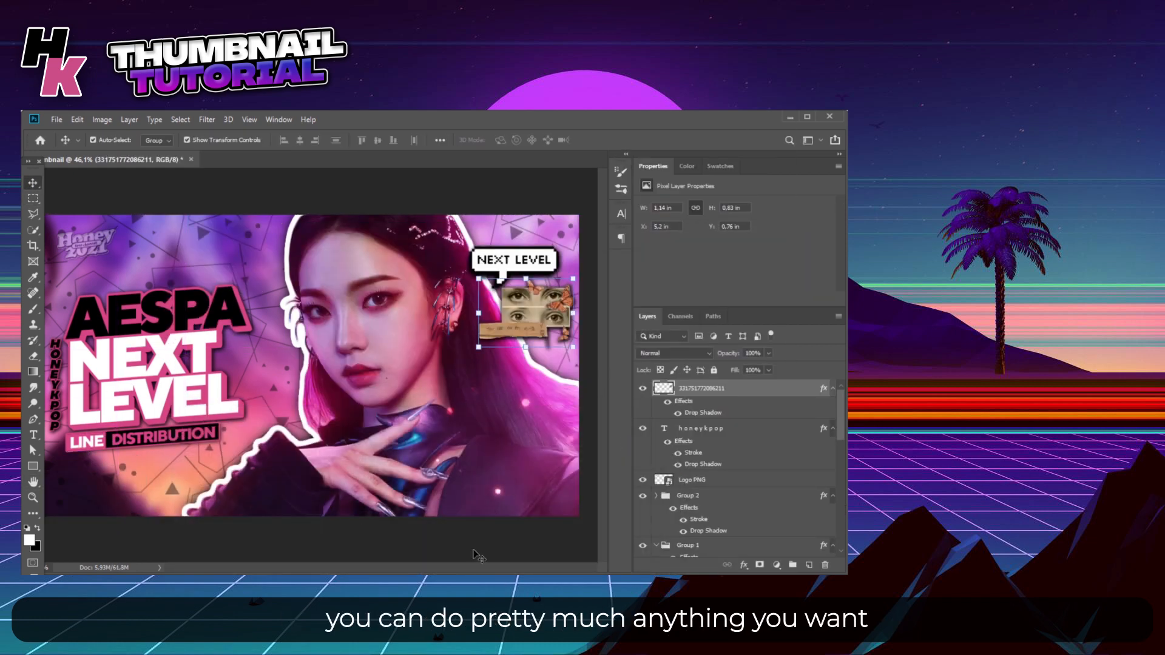
left_click(56, 119)
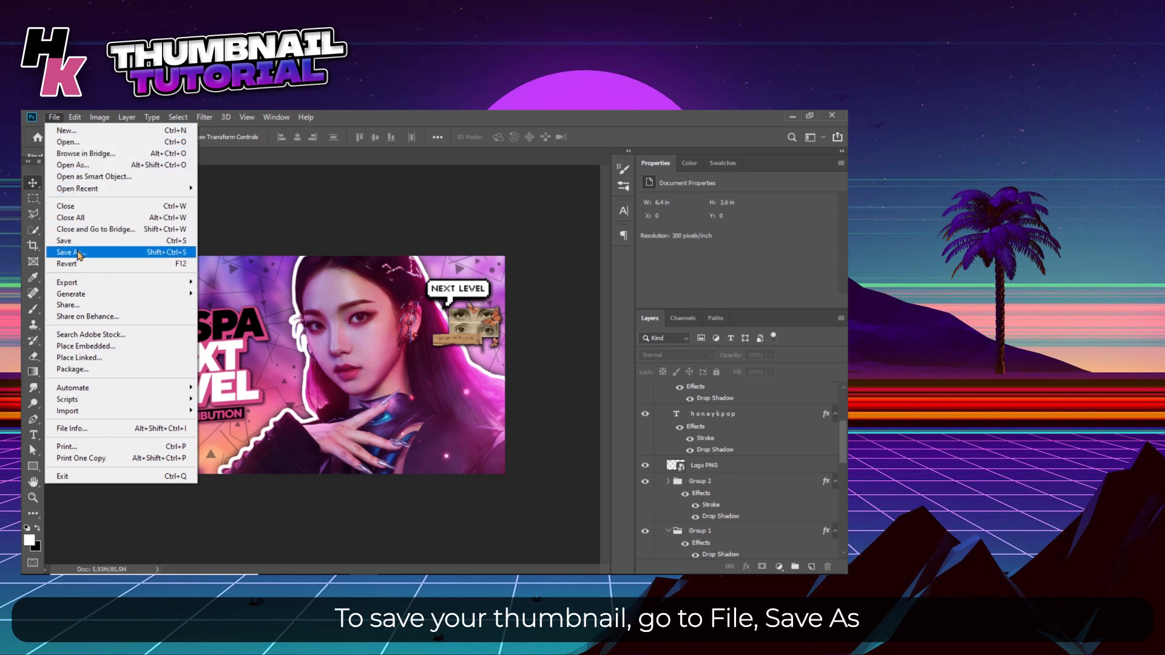
- Save the thumbnail as a layered PSD named 'AESPA Next Level'
left_click(73, 252)
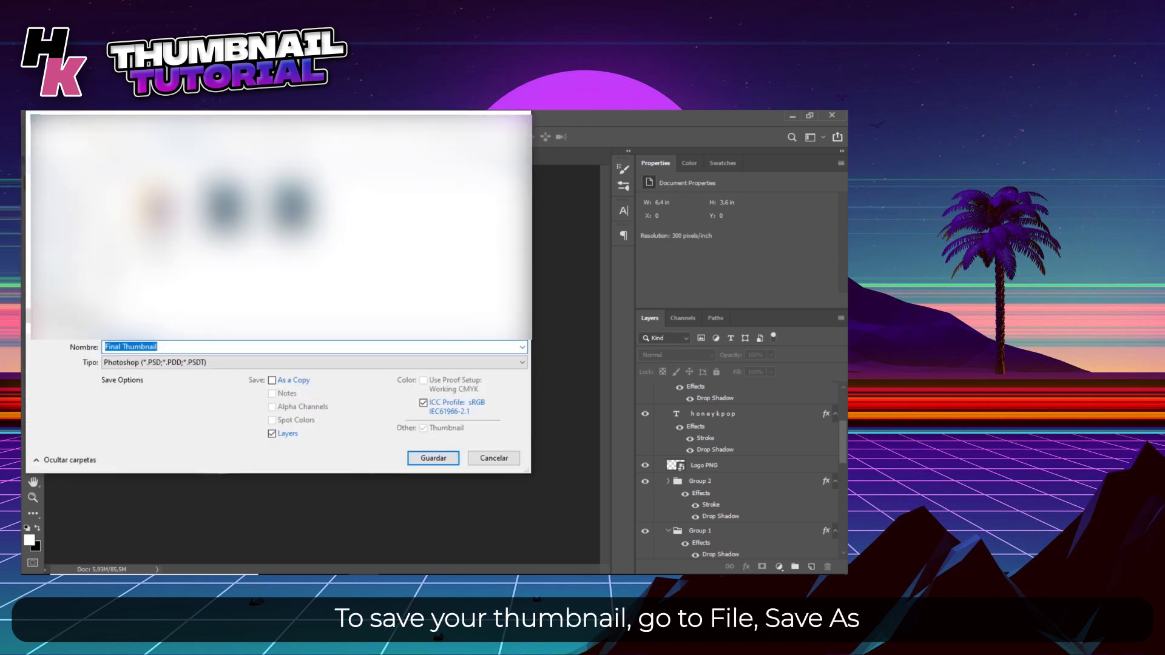
type("AESPA Next")
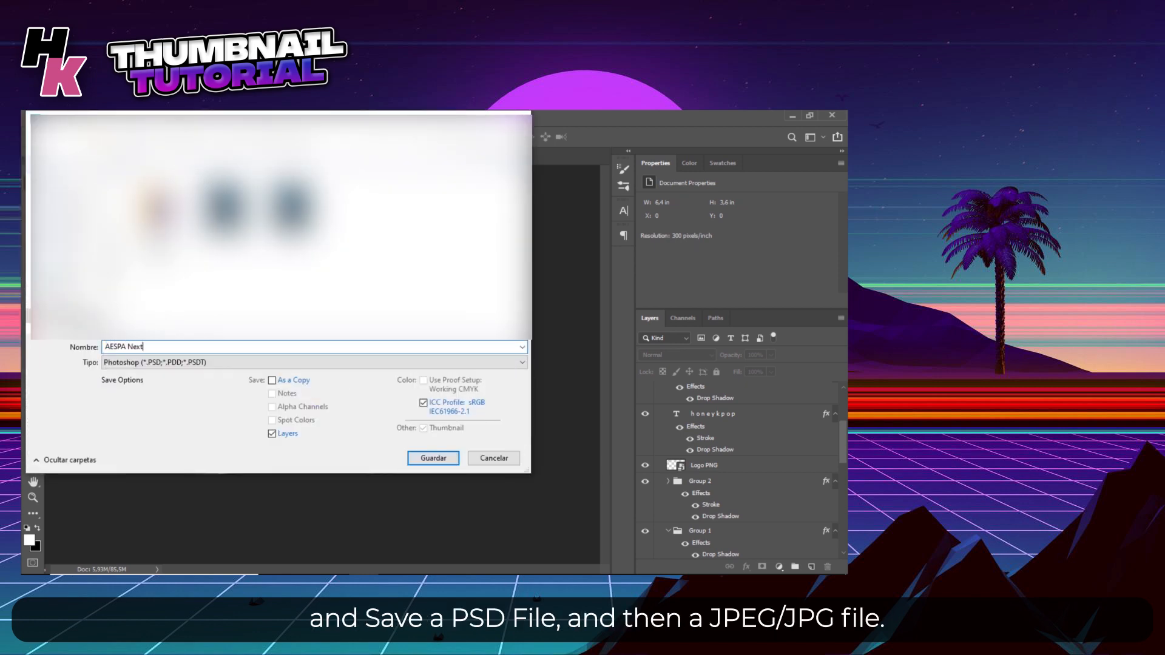
type("Level")
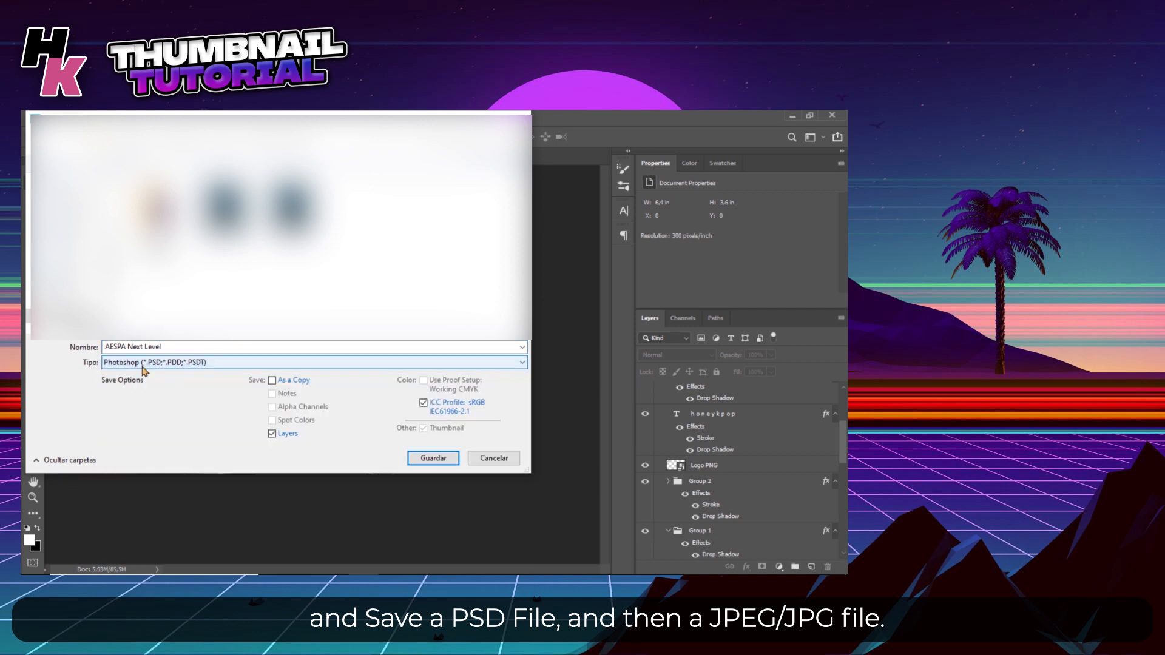
left_click(433, 457)
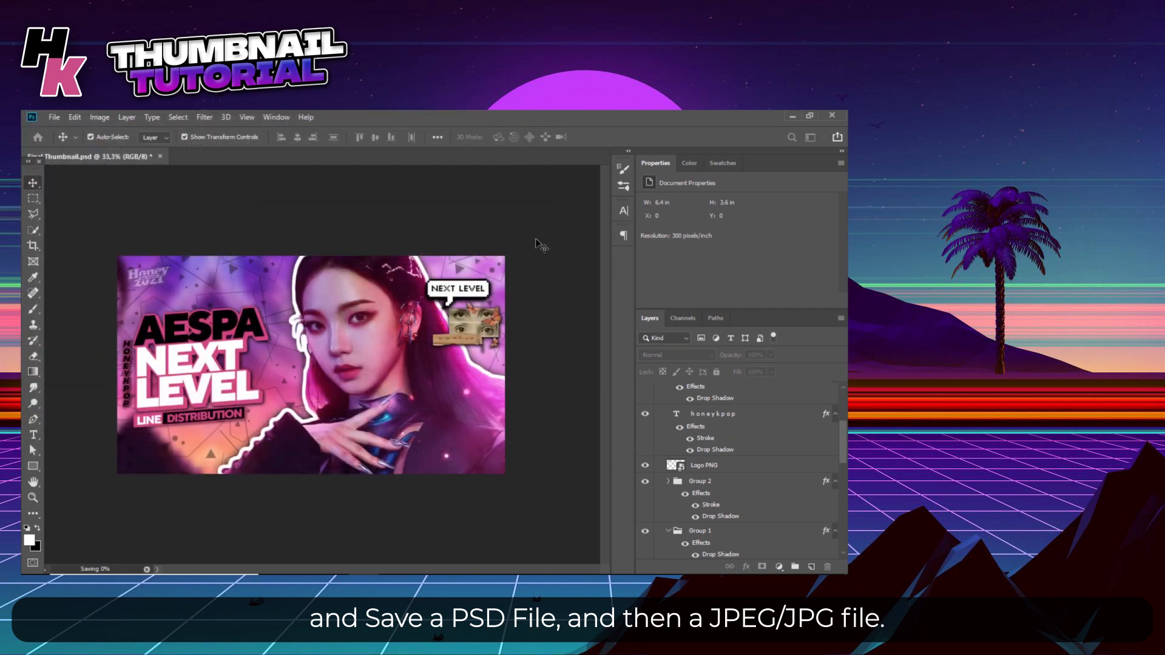
- Save a JPEG copy of the thumbnail at maximum quality 12
left_click(53, 117)
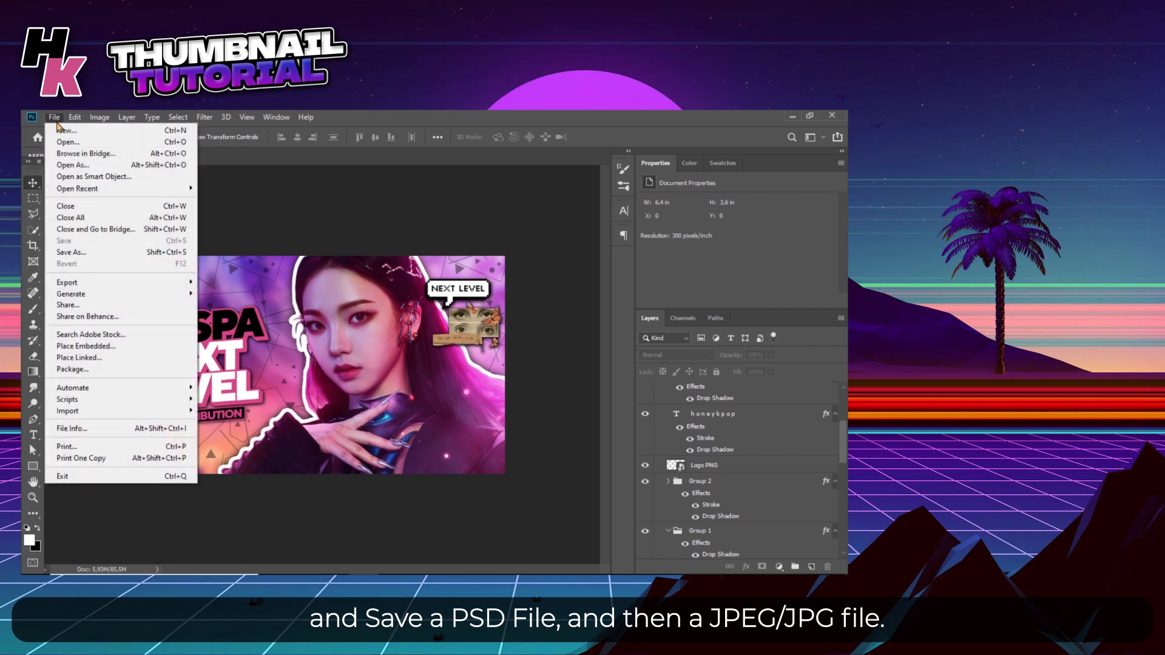
left_click(72, 252)
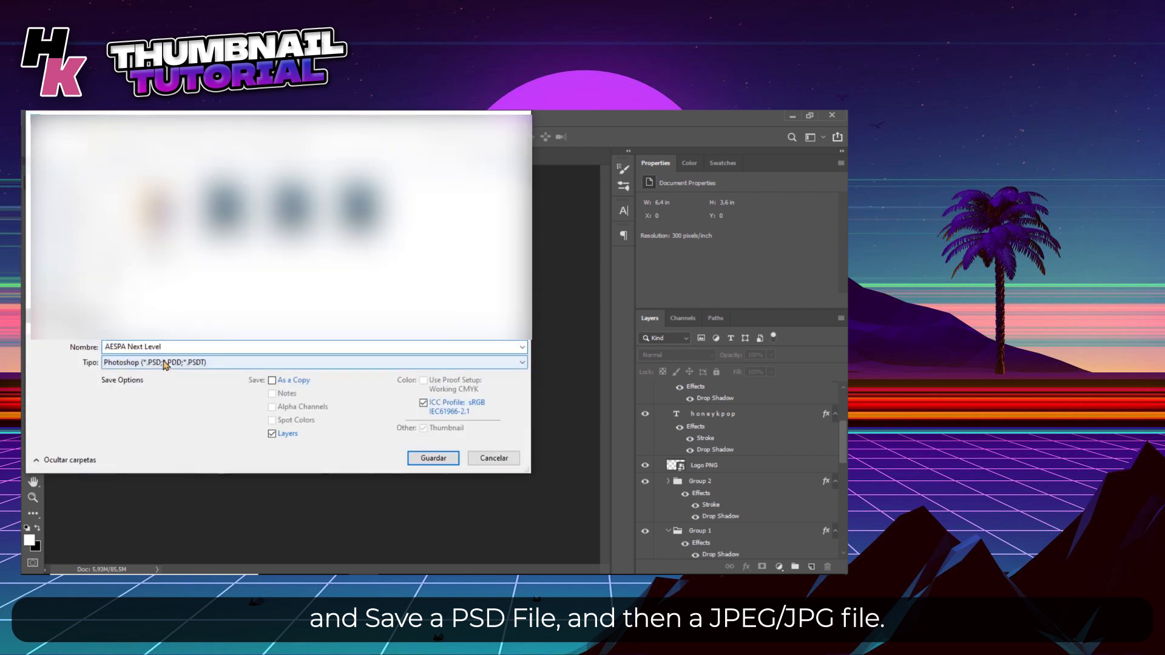
left_click(433, 458)
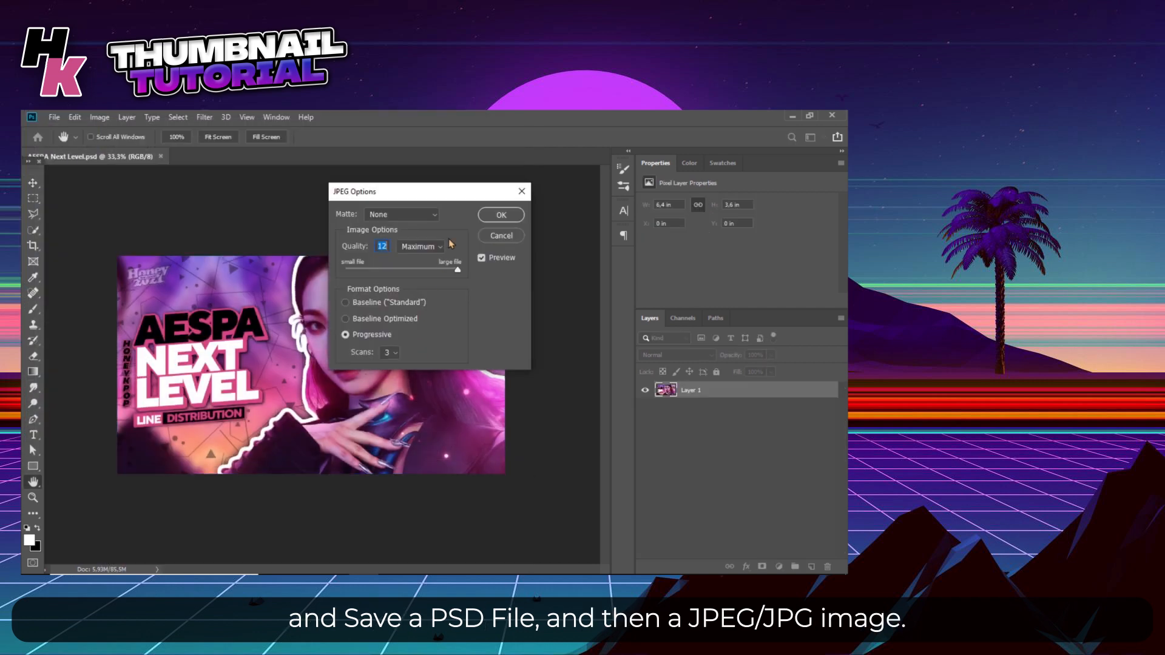
left_click(500, 215)
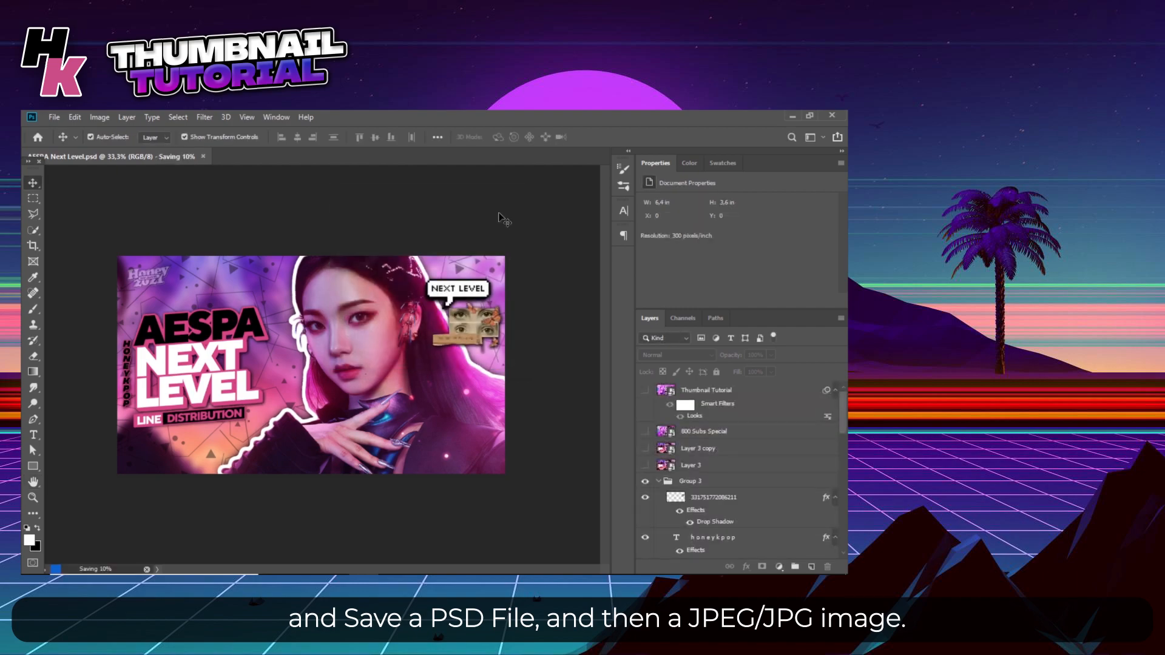